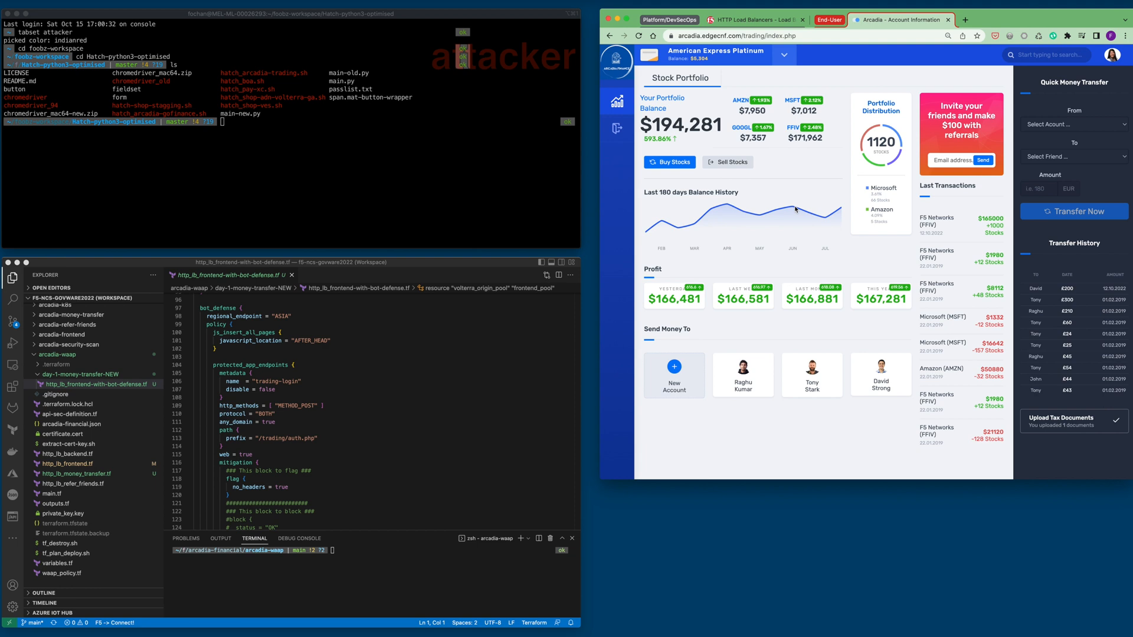
mouse_move(781, 241)
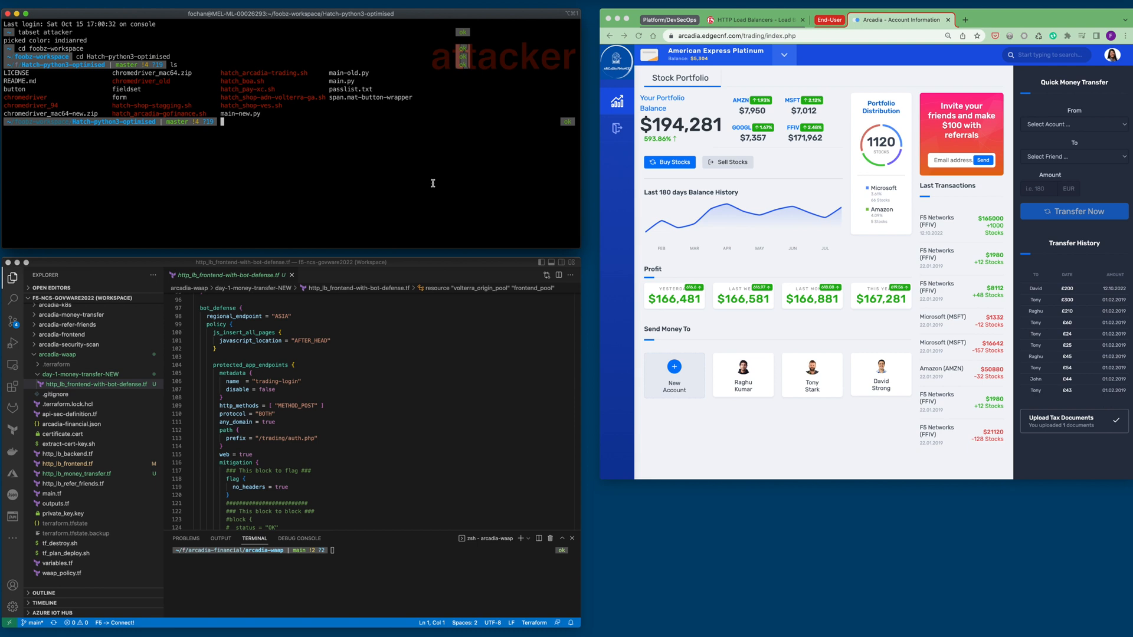
mouse_move(329, 172)
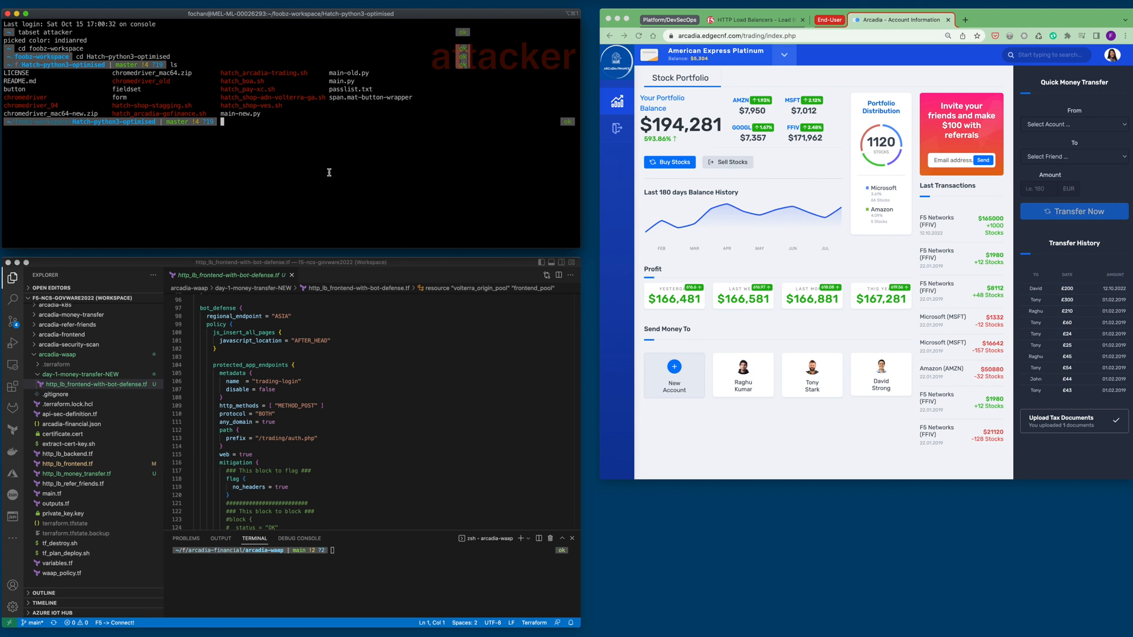
Step: Run ./hatch_arcadia-trading.sh from the Hatch-python3-optimised directory to start the password-guessing attack
text(cd Hatch-python3-optimised)
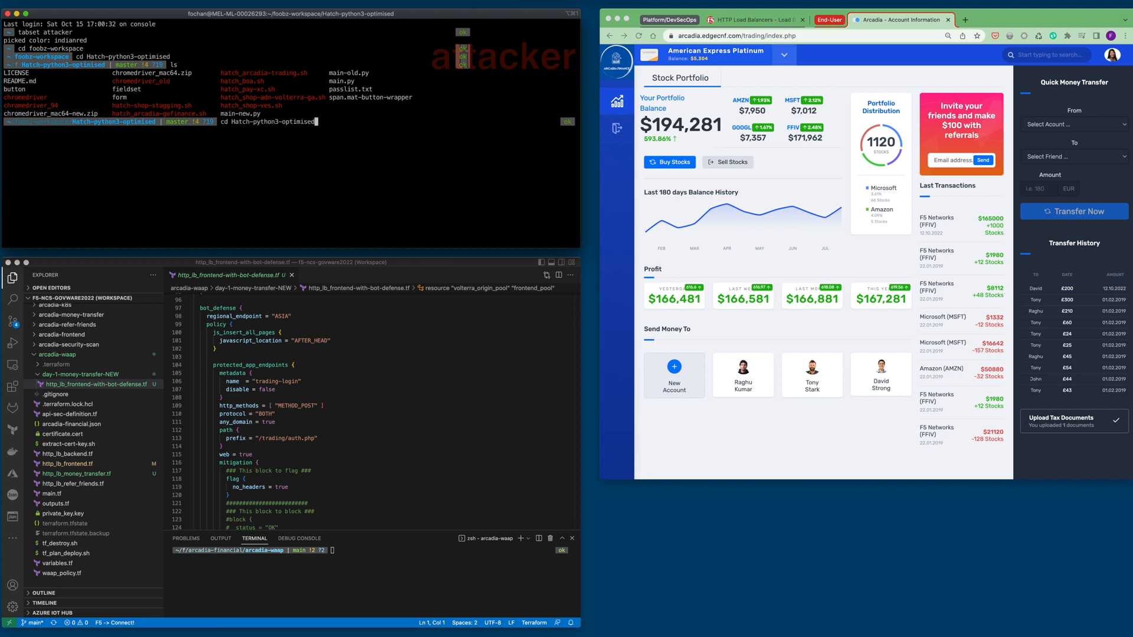
text(./hatch_arcadia-trading.sh)
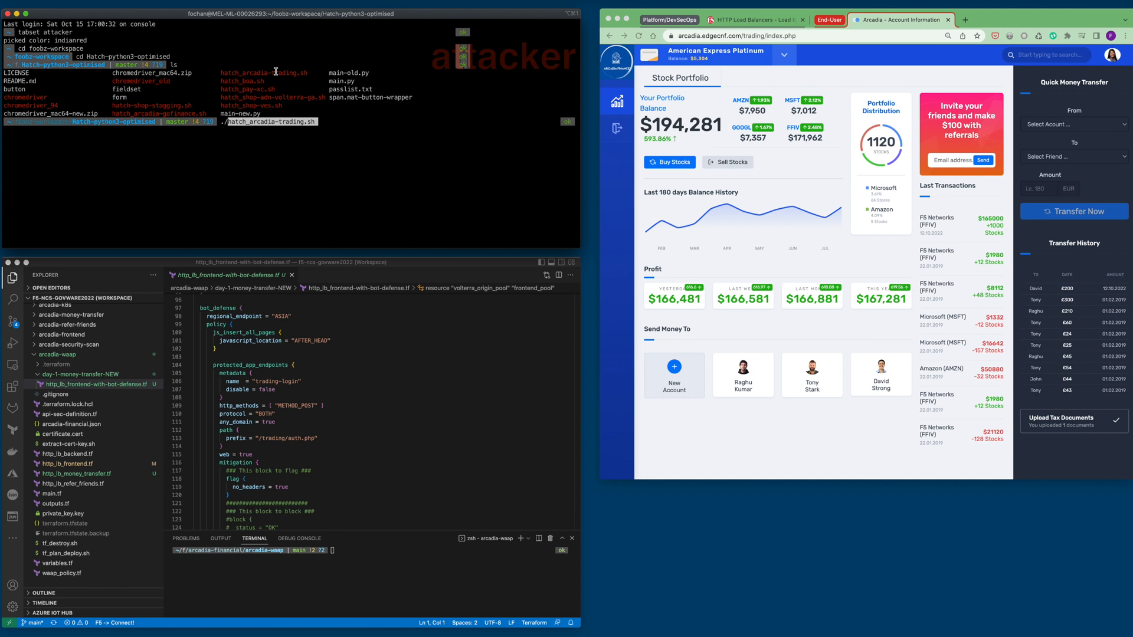
key(Return)
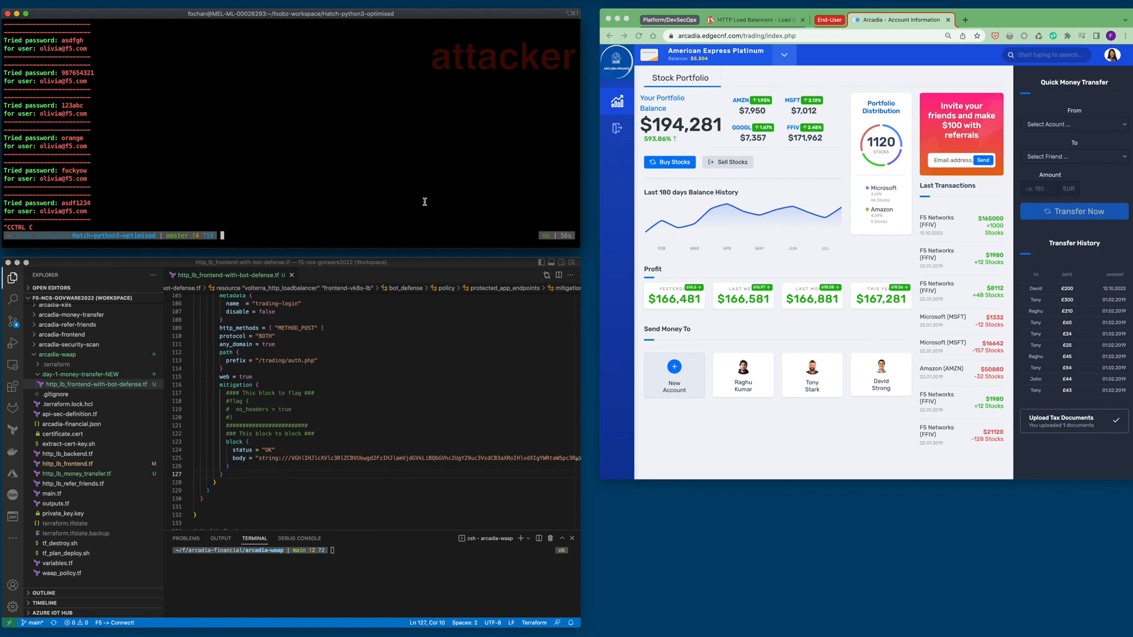
mouse_move(731, 305)
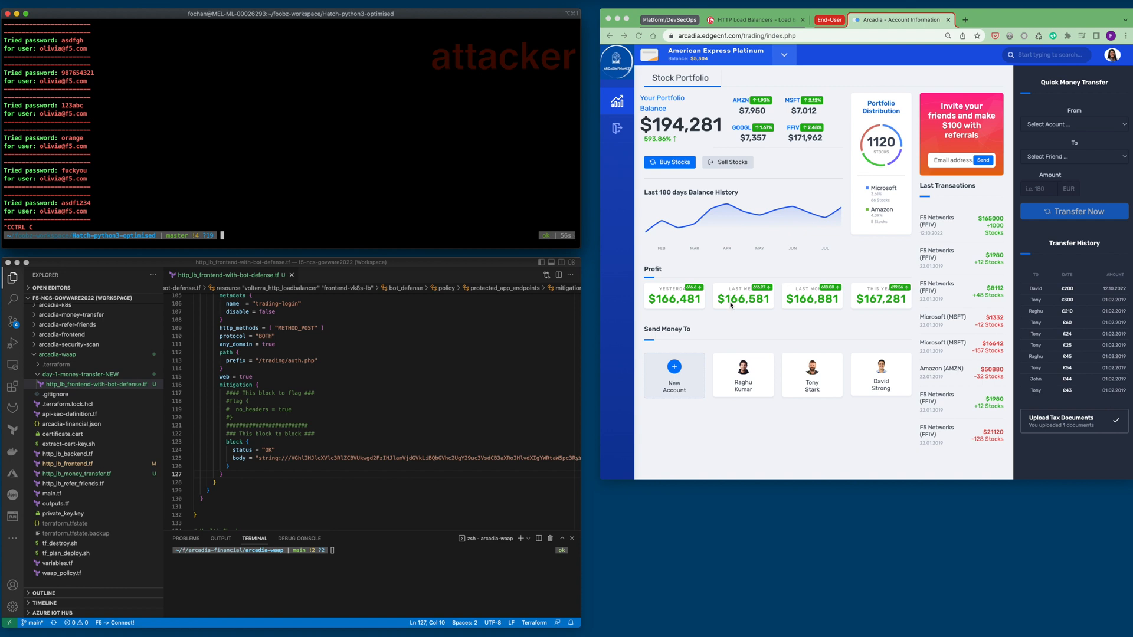
mouse_move(810, 314)
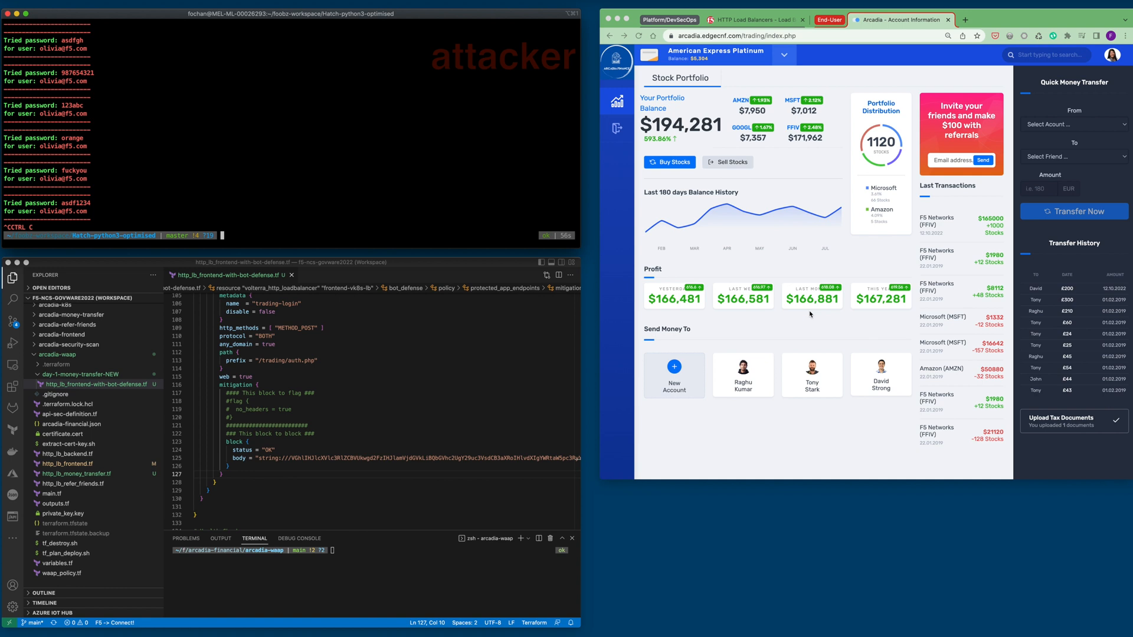
mouse_move(462, 277)
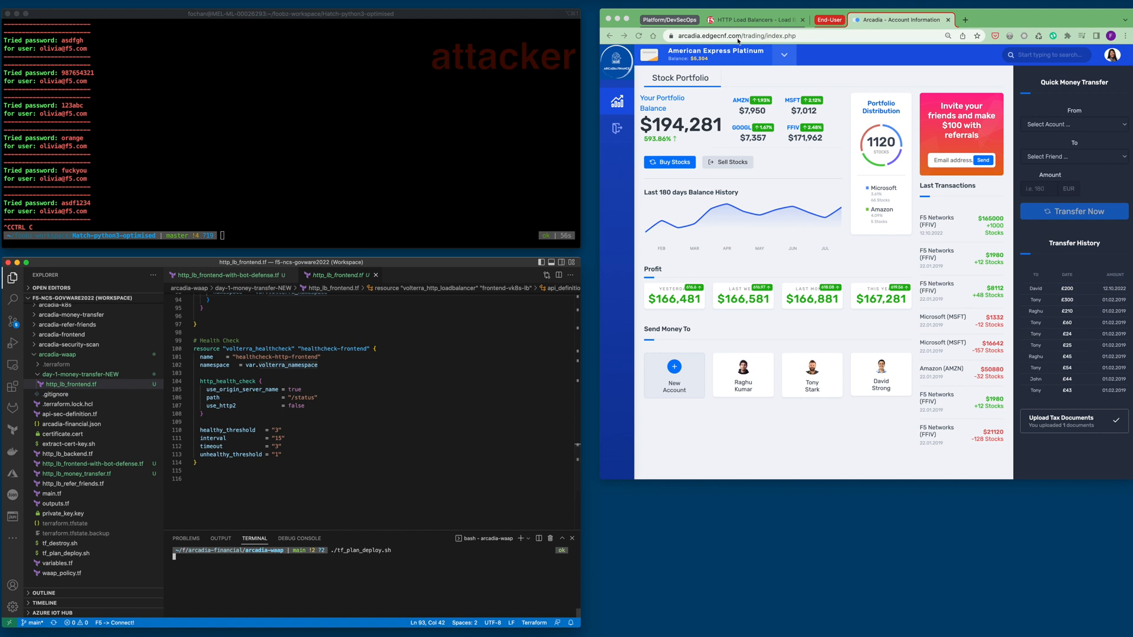
Step: Refresh the HTTP Load Balancers list and bring up the arcadia-frontend-lb actions menu
click(752, 20)
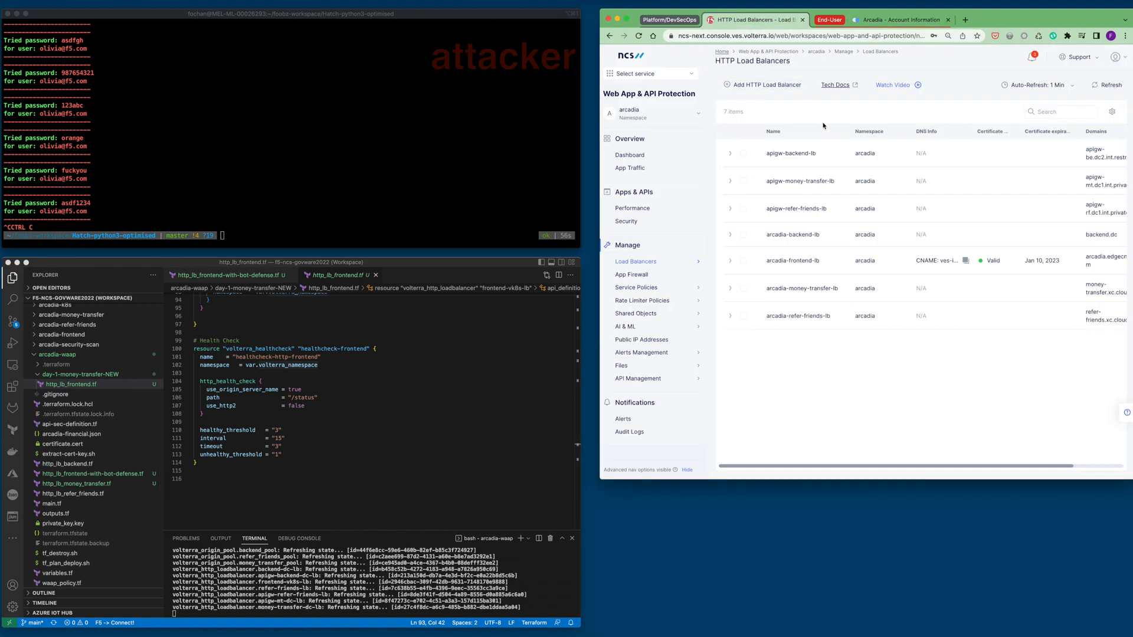
click(1108, 85)
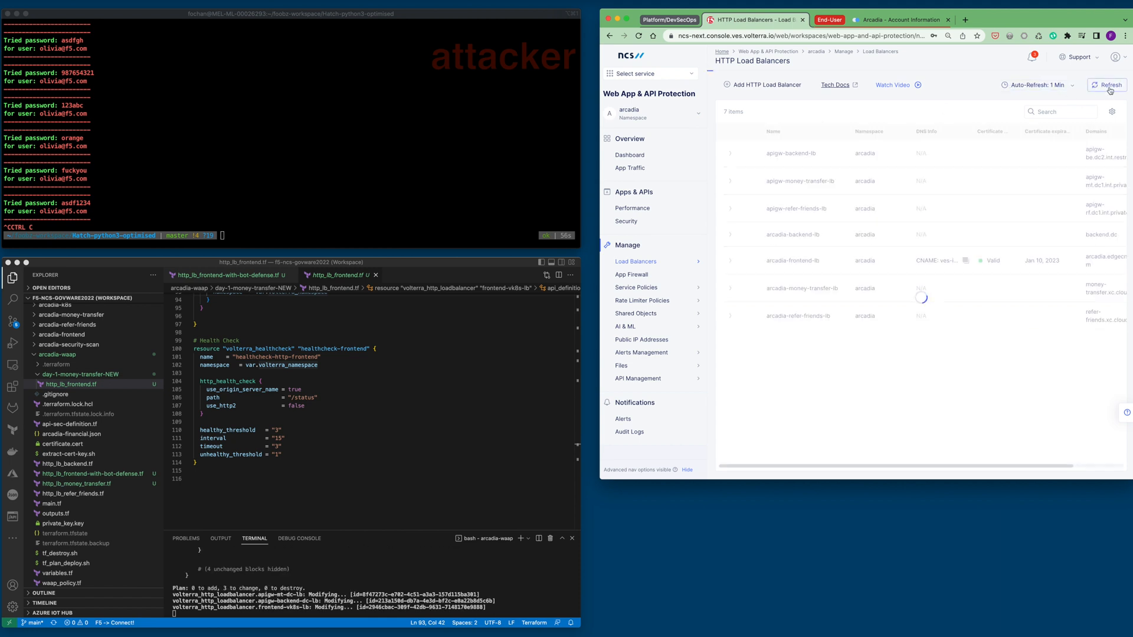
click(1106, 85)
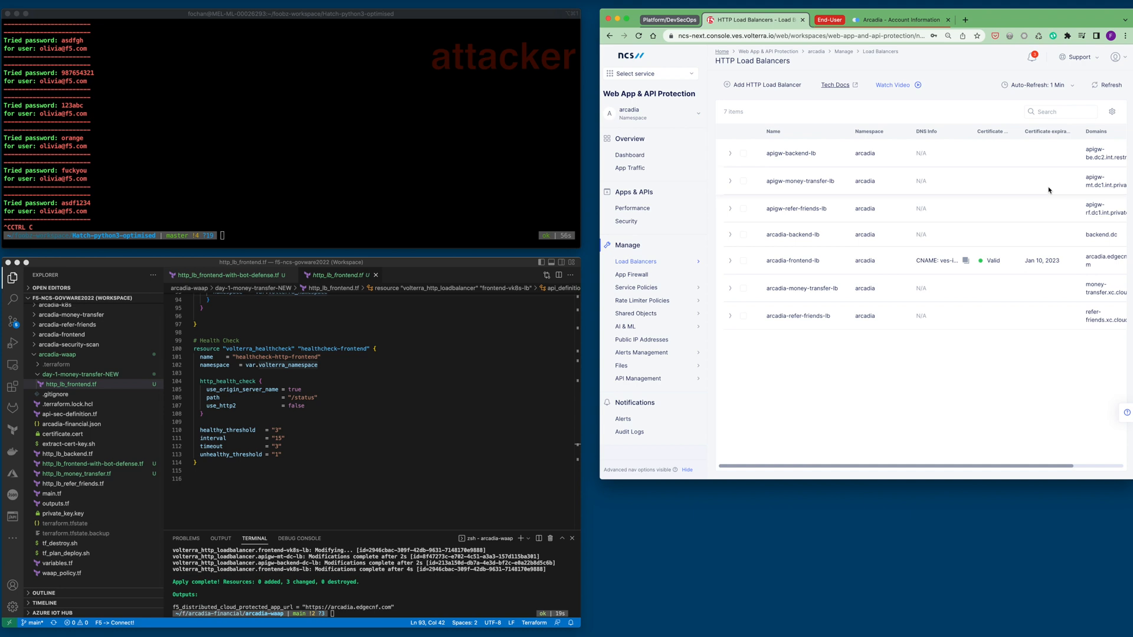
mouse_move(1029, 263)
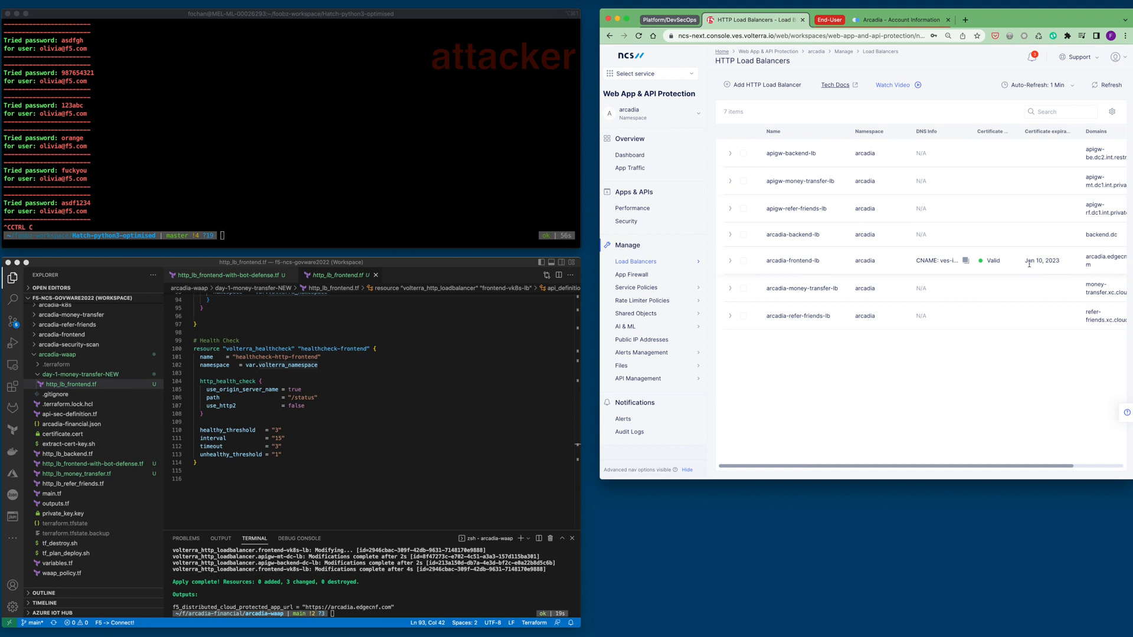
scroll(right, 3)
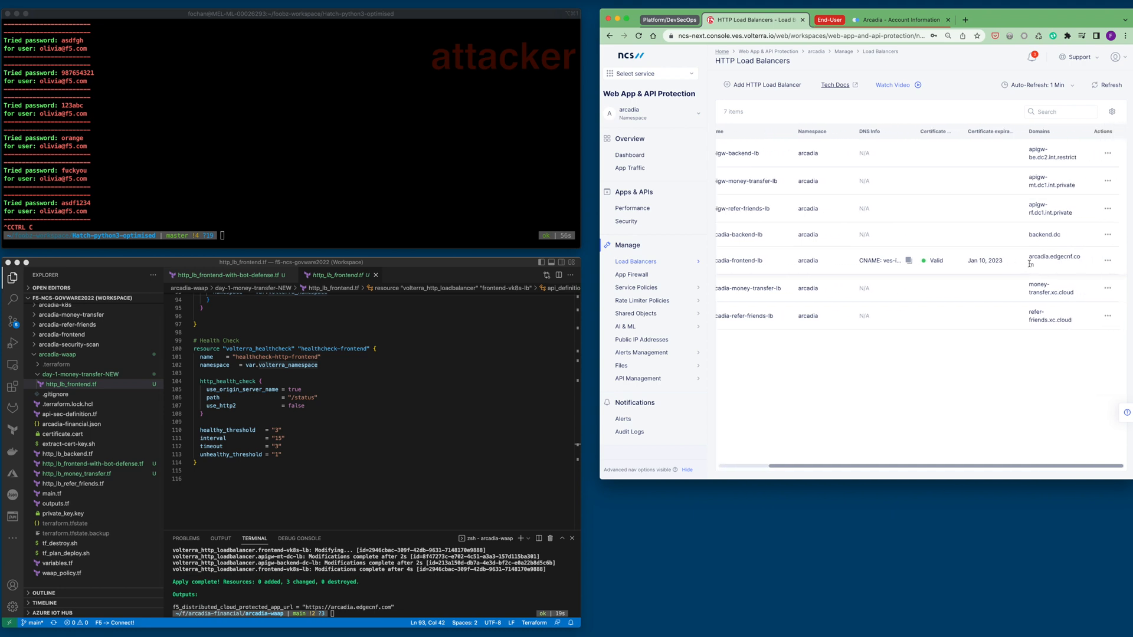
click(1108, 259)
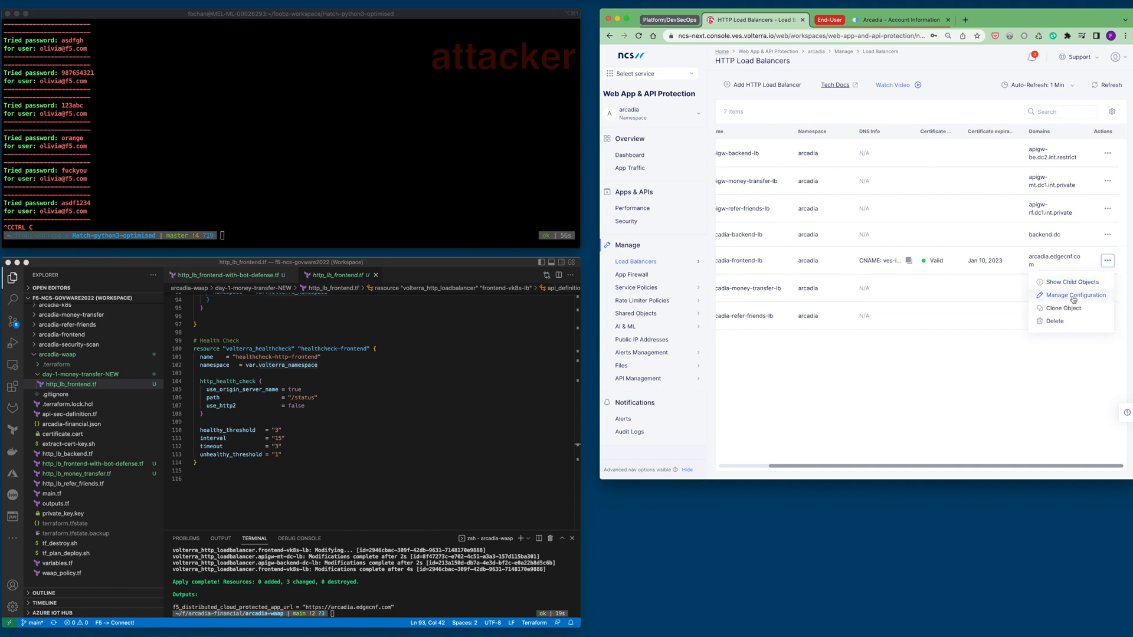
click(1077, 296)
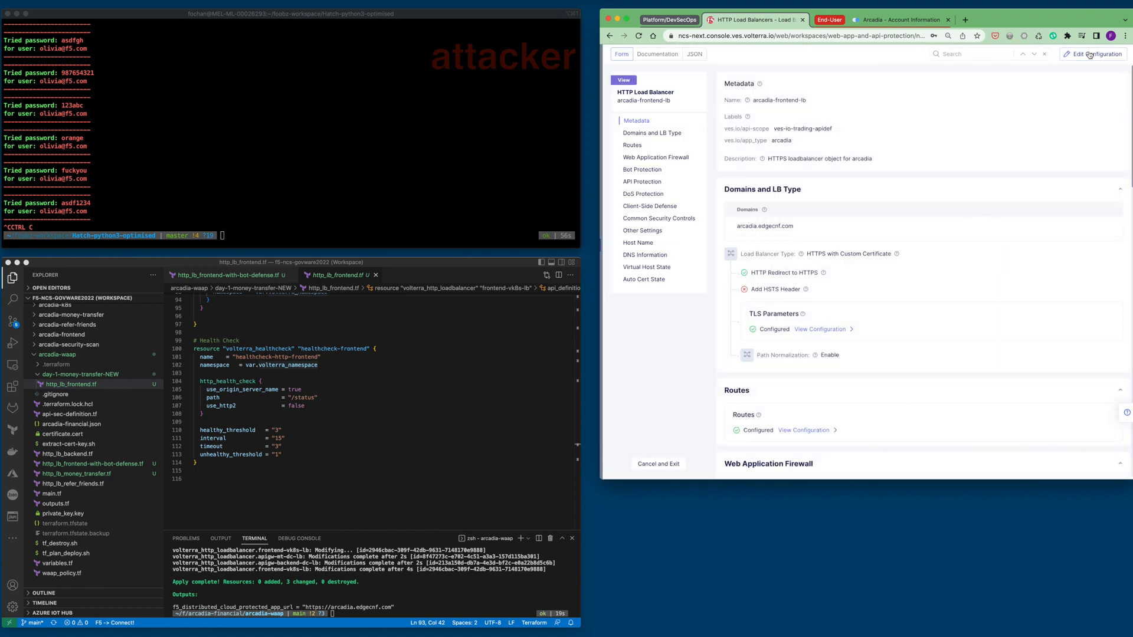
scroll(down, 3)
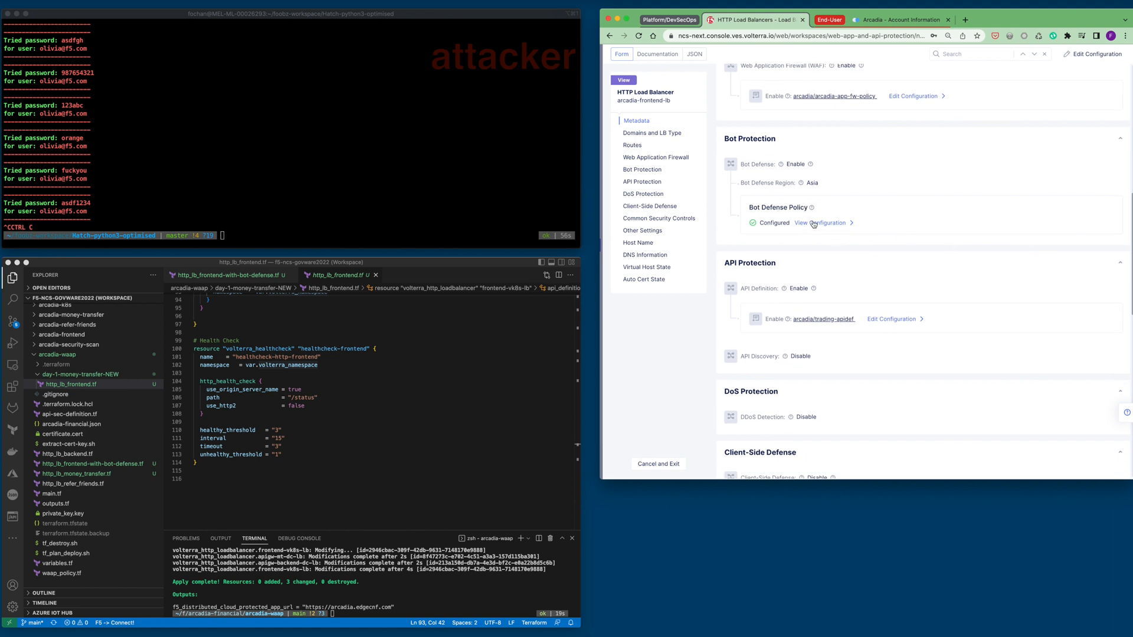
click(821, 223)
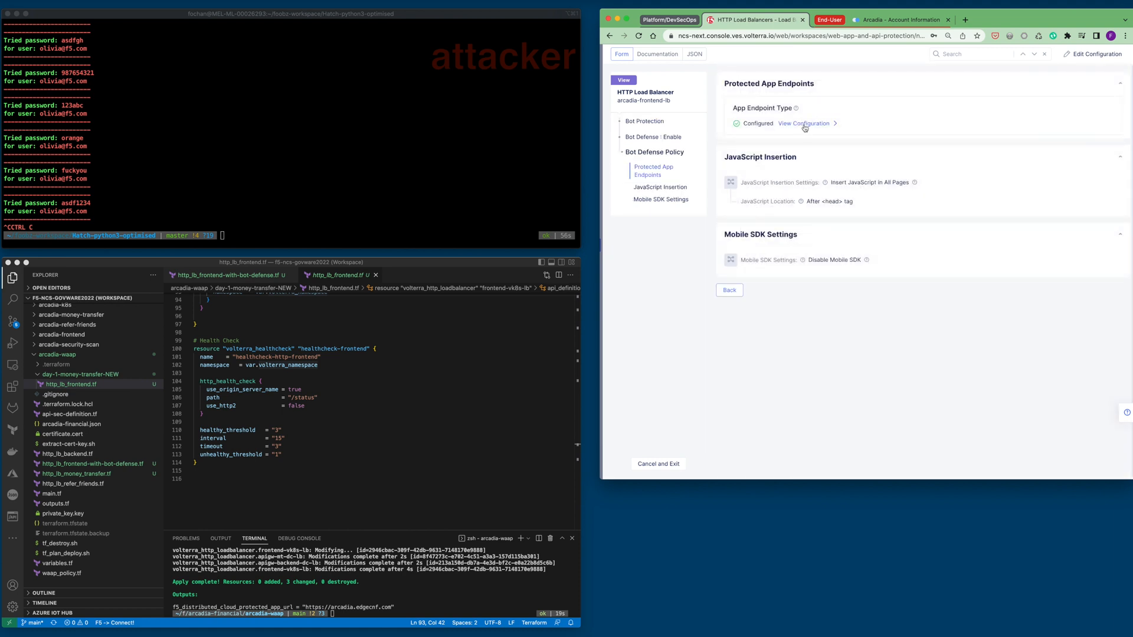
click(803, 124)
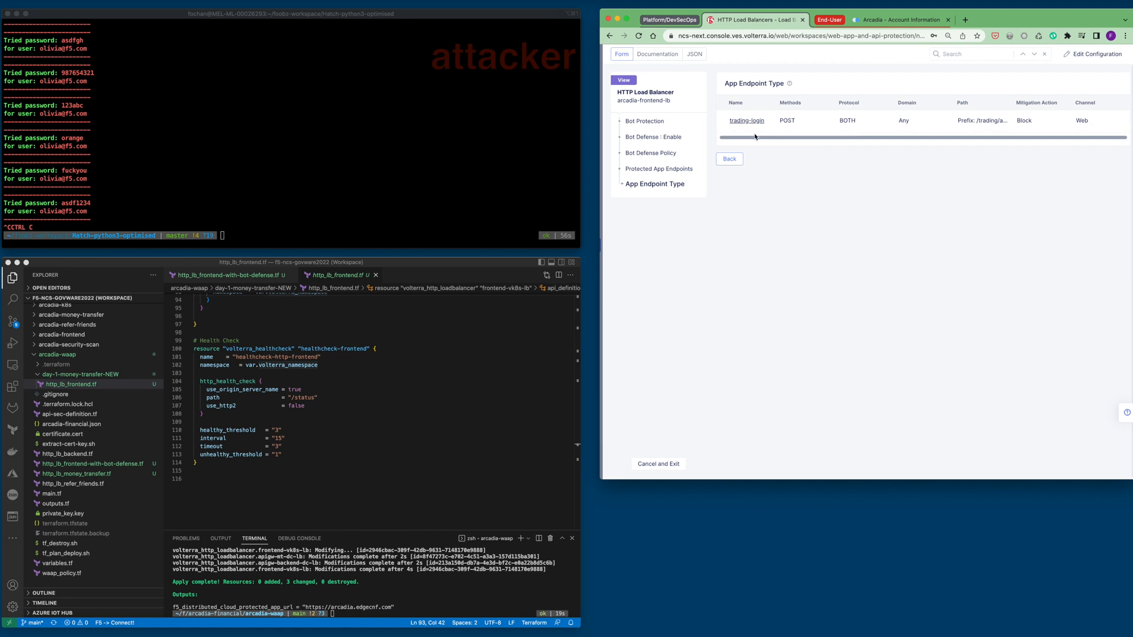
mouse_move(747, 133)
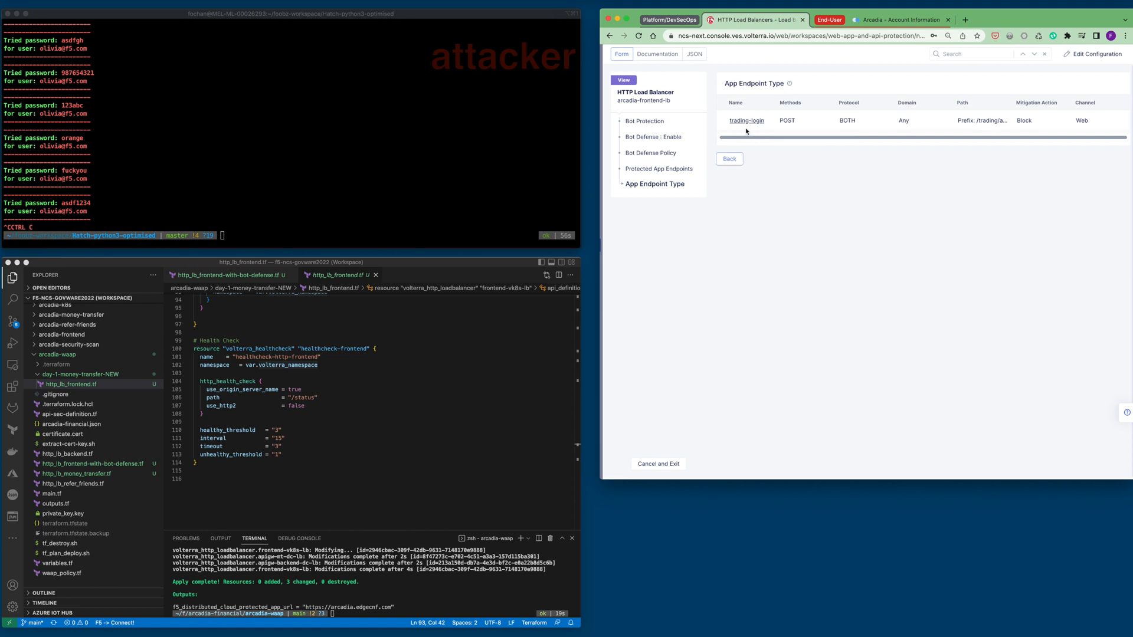
click(651, 152)
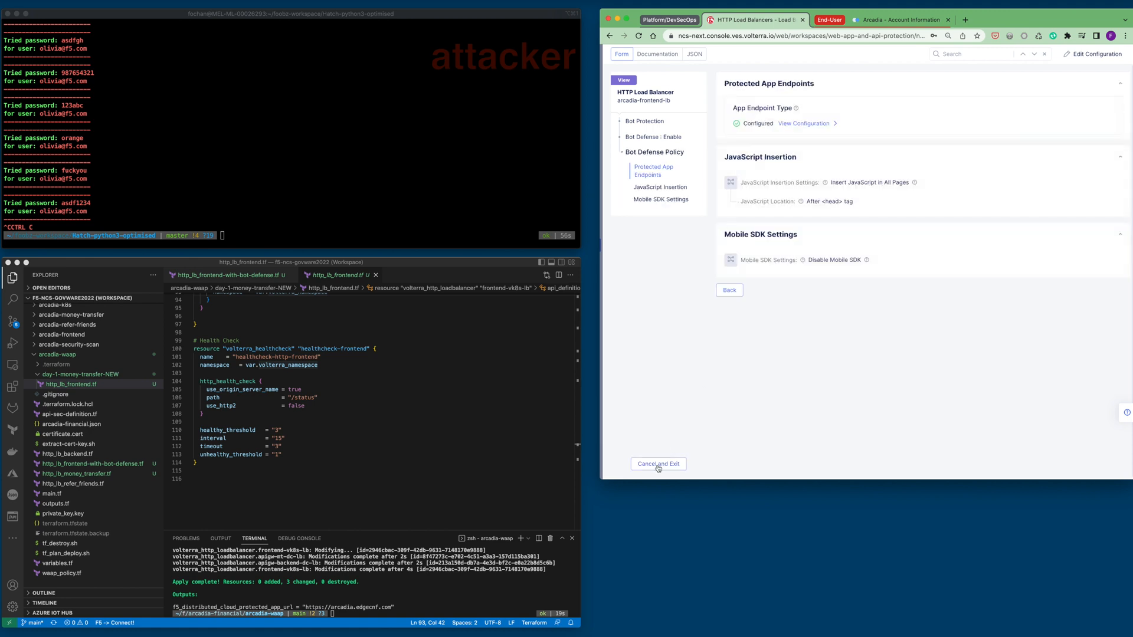
click(657, 464)
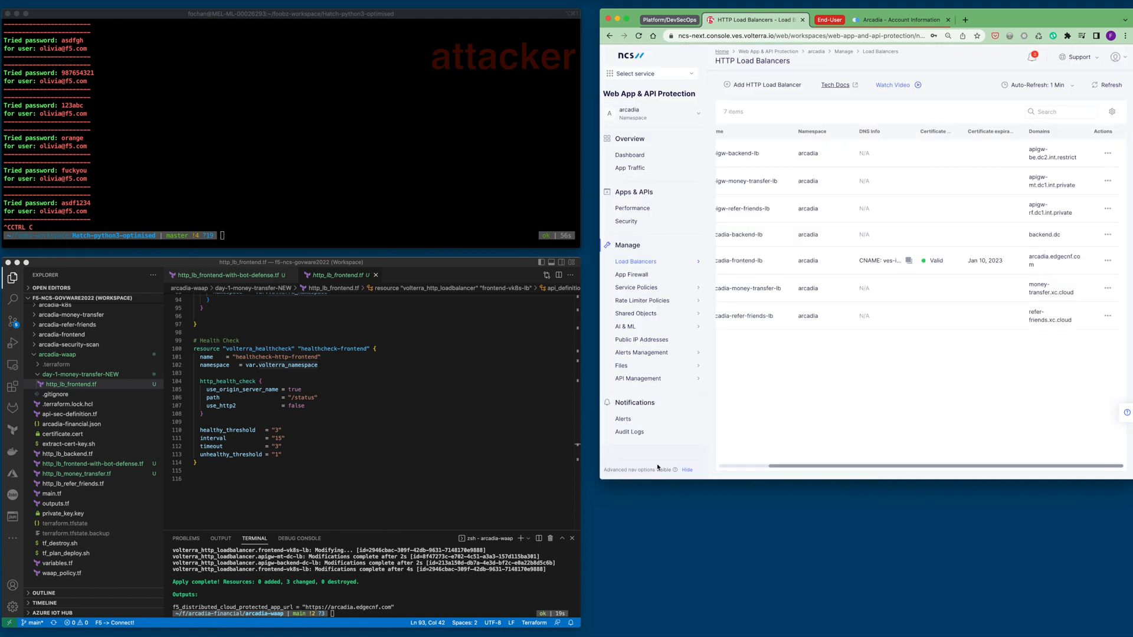
mouse_move(859, 135)
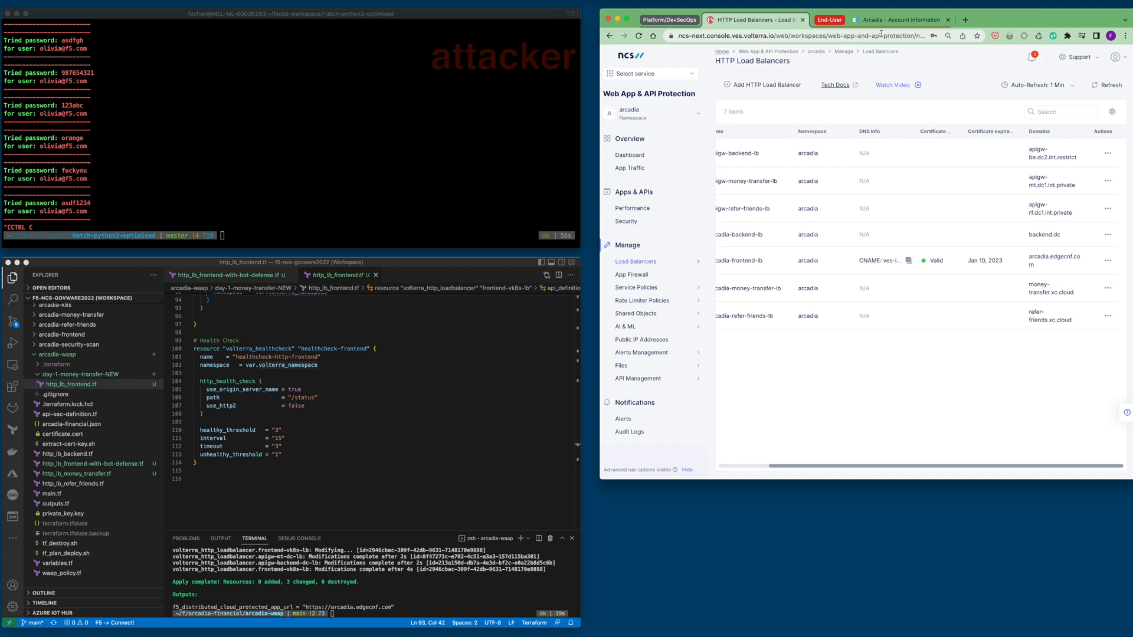
Step: Log out of Arcadia Finance and sign back in as olivia with the saved credentials
click(900, 20)
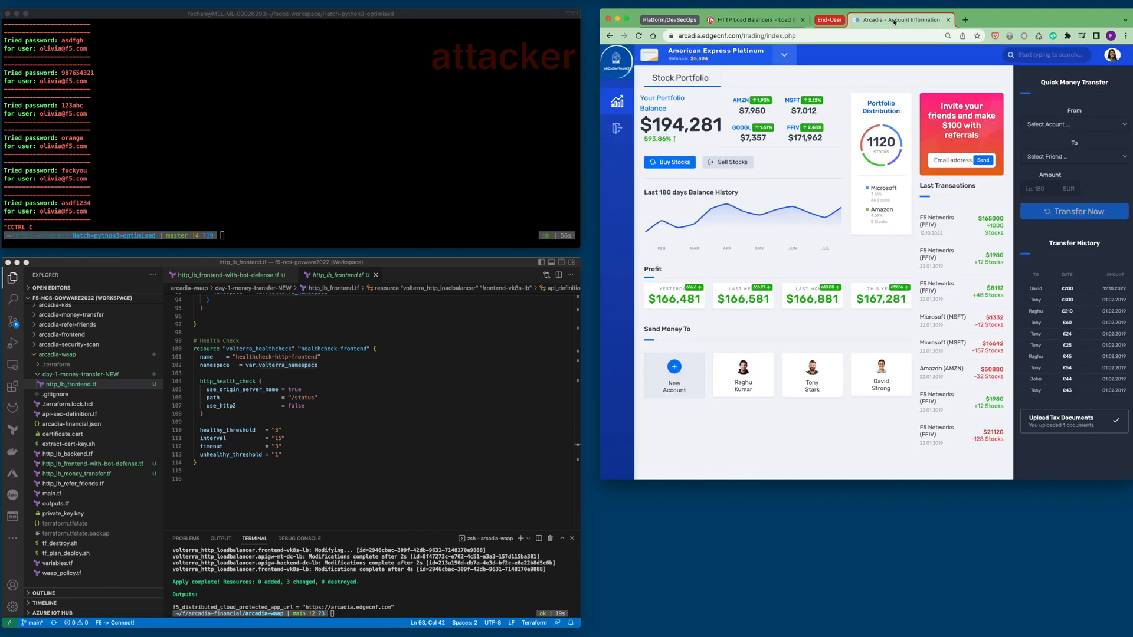
click(1113, 54)
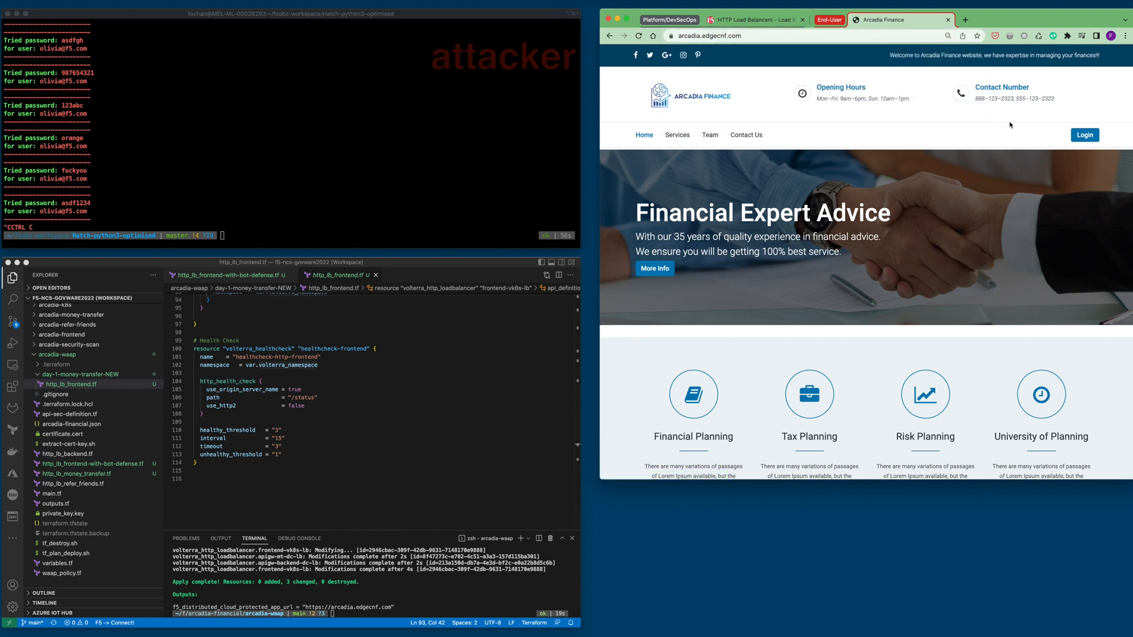
click(1084, 135)
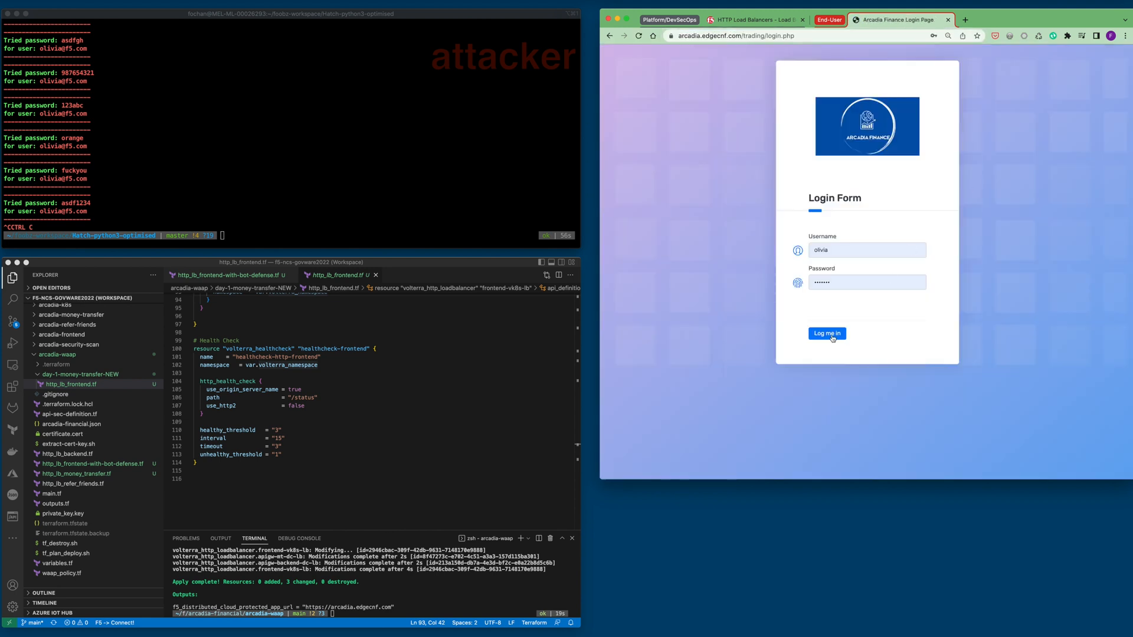
click(827, 333)
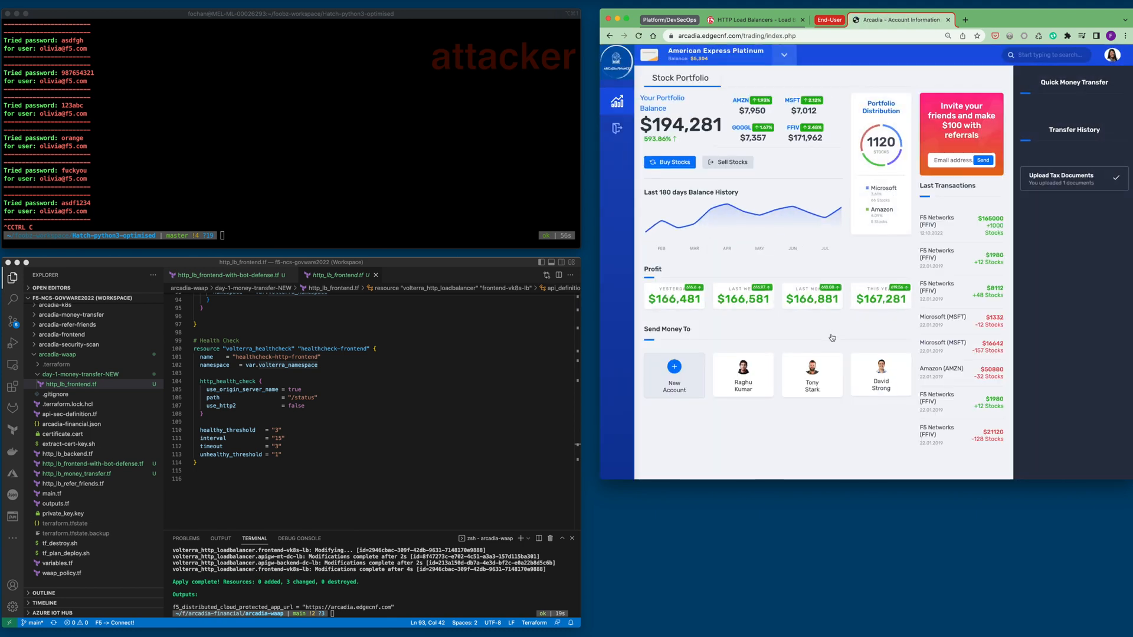
click(1074, 82)
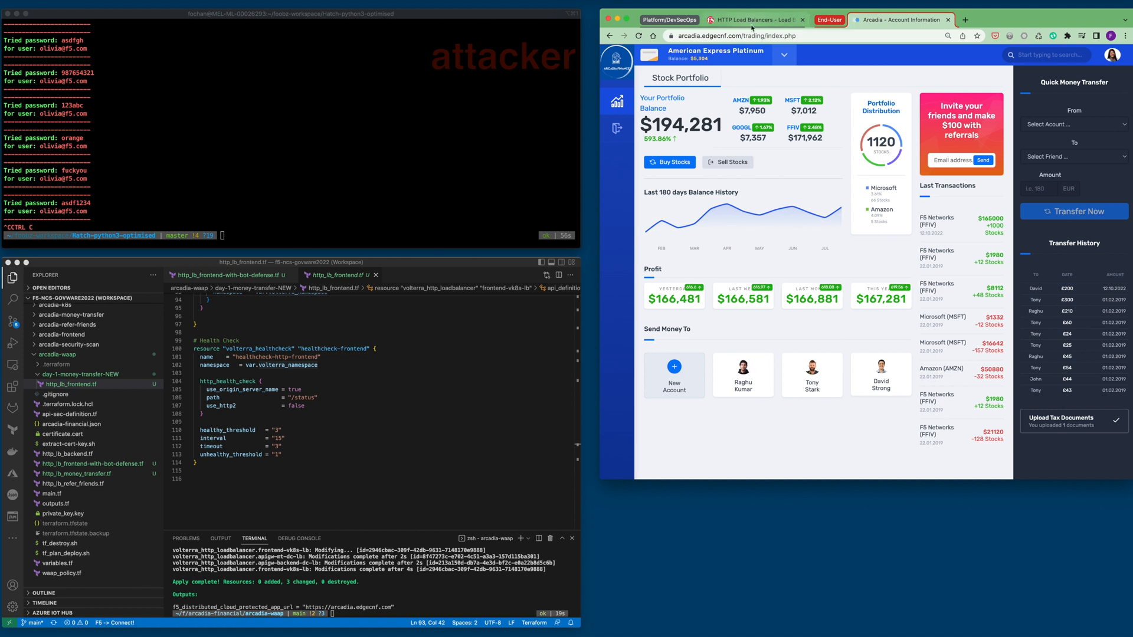
Step: Show the Bot Defense dashboard for arcadia-frontend-lb from the namespace Security overview
click(754, 20)
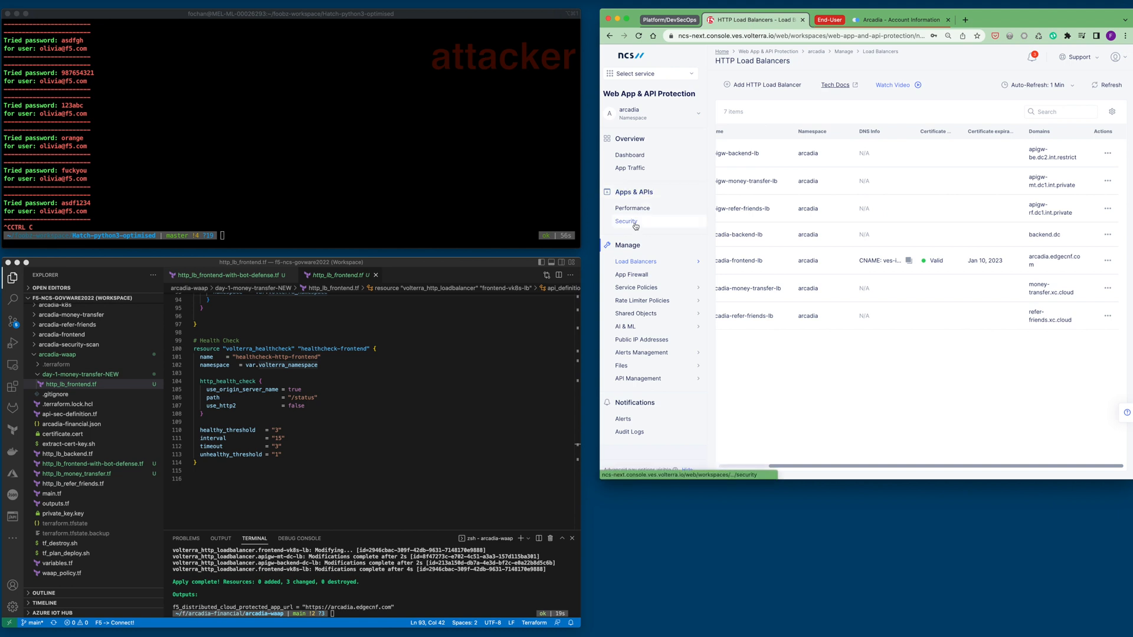
click(626, 221)
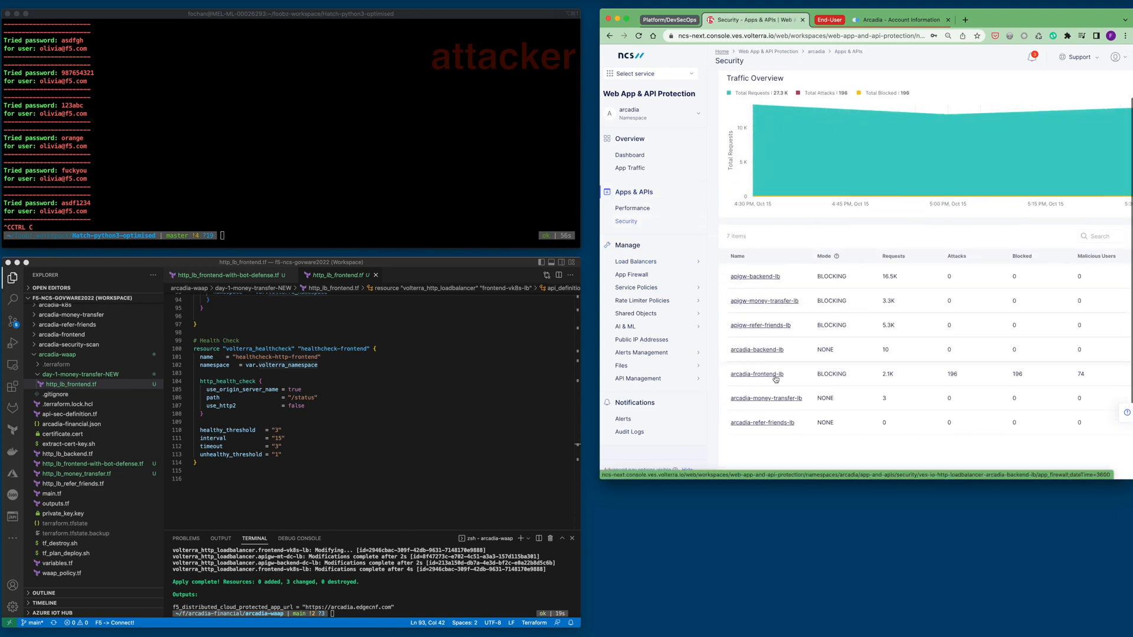
click(757, 374)
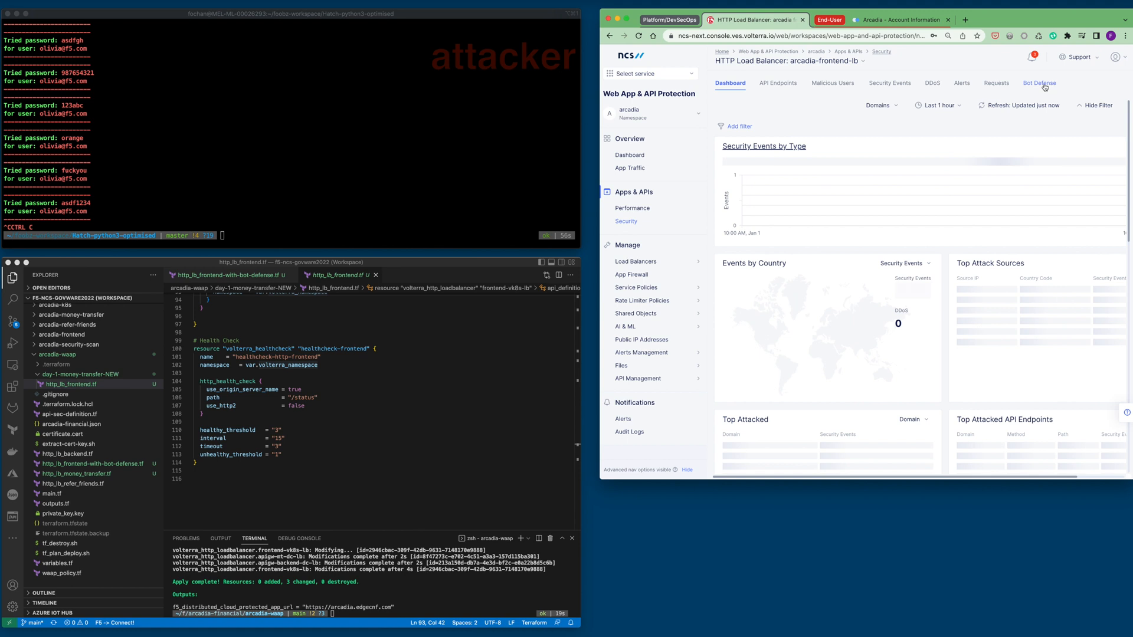
click(1039, 83)
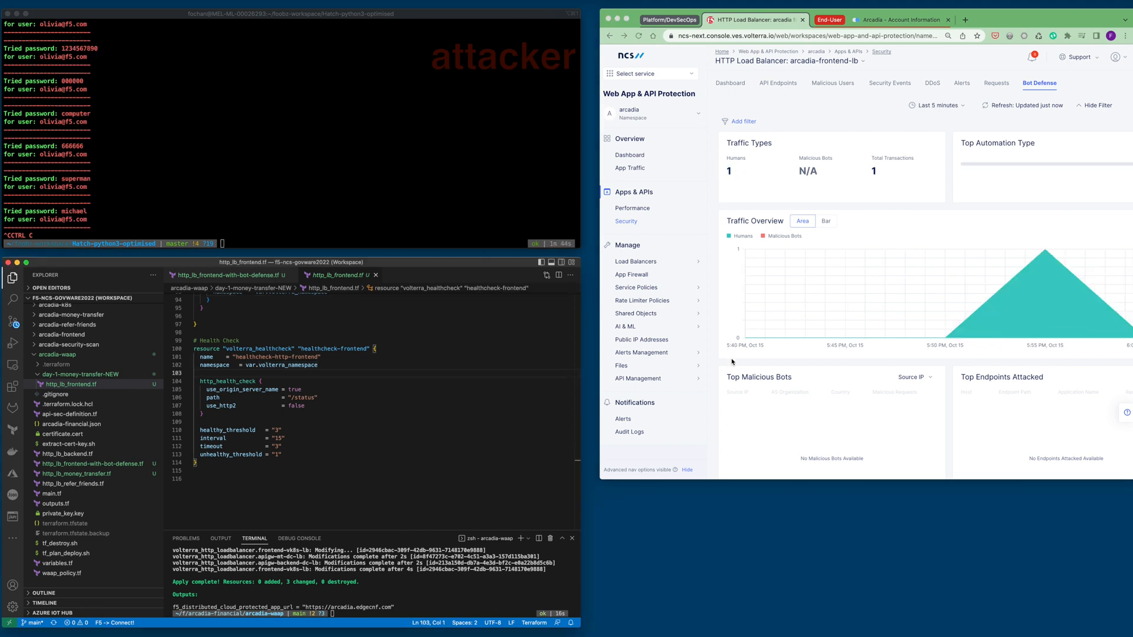
Step: Run ./hatch_arcadia-trading.sh again to start the automated Chrome login bot
text(./hatch_arcadia-trading.sh)
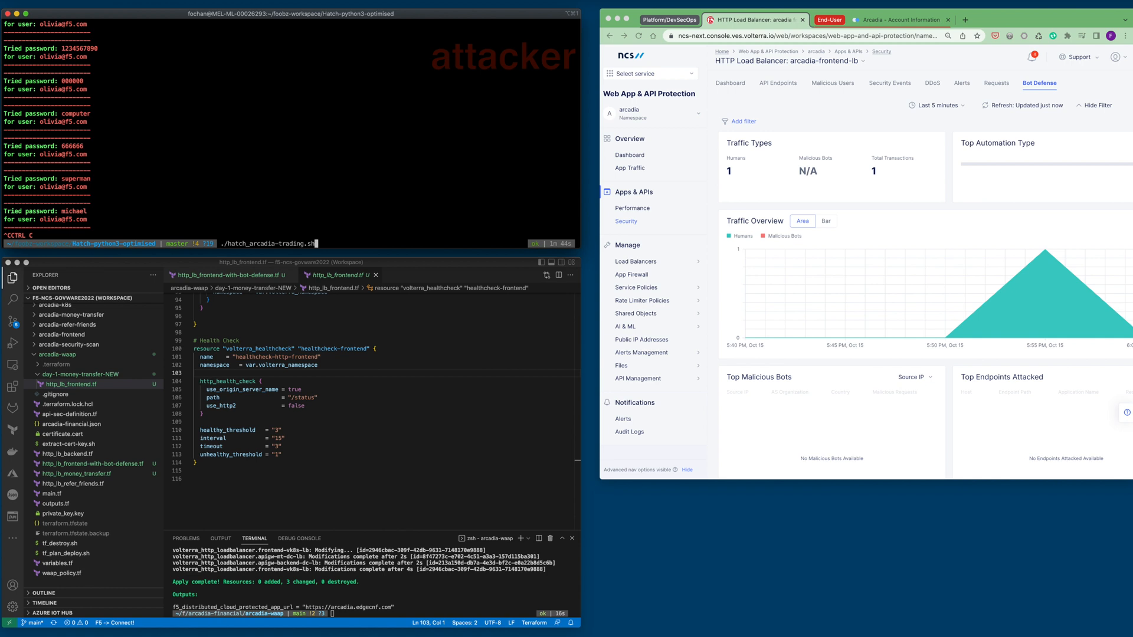
key(Return)
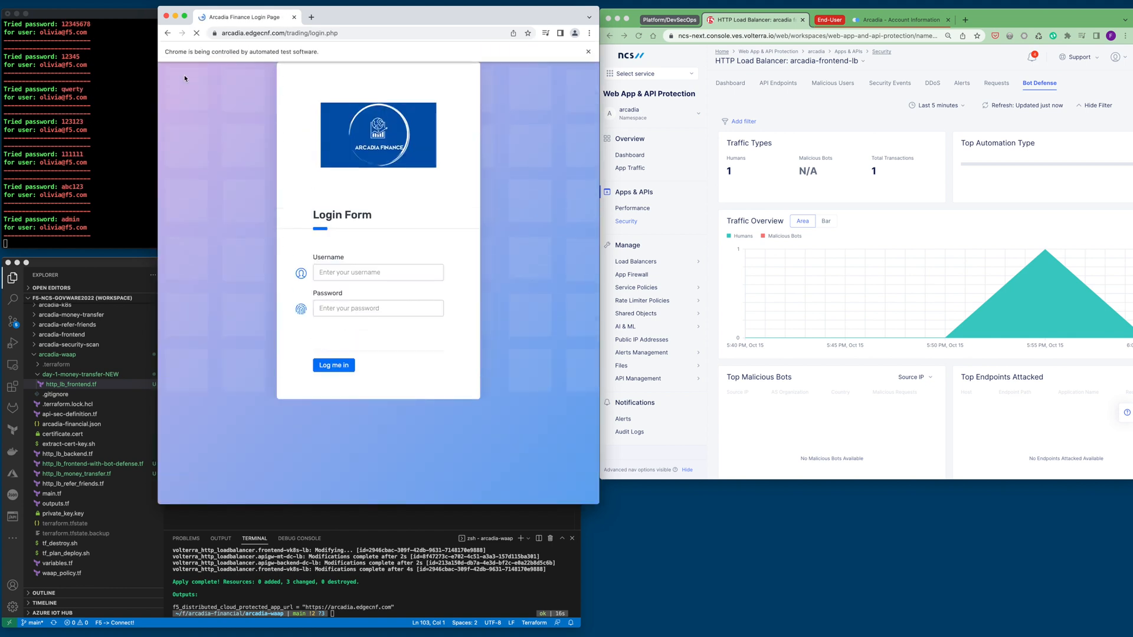
Step: Refresh the Bot Defense statistics while the scripted logins run until 22 malicious bots appear
click(333, 364)
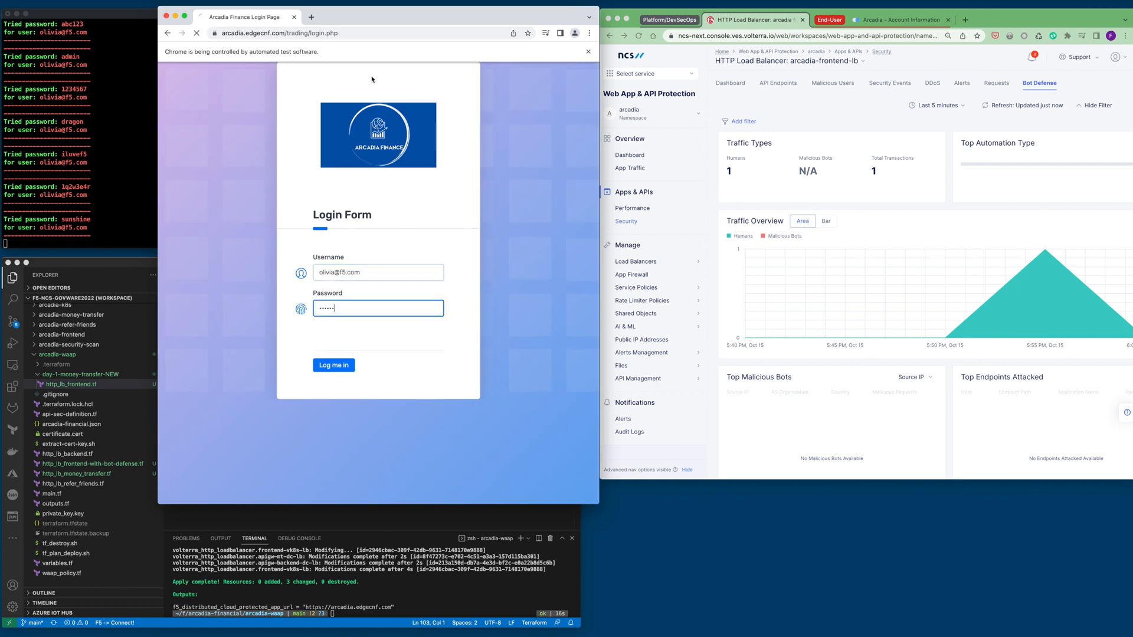
click(333, 365)
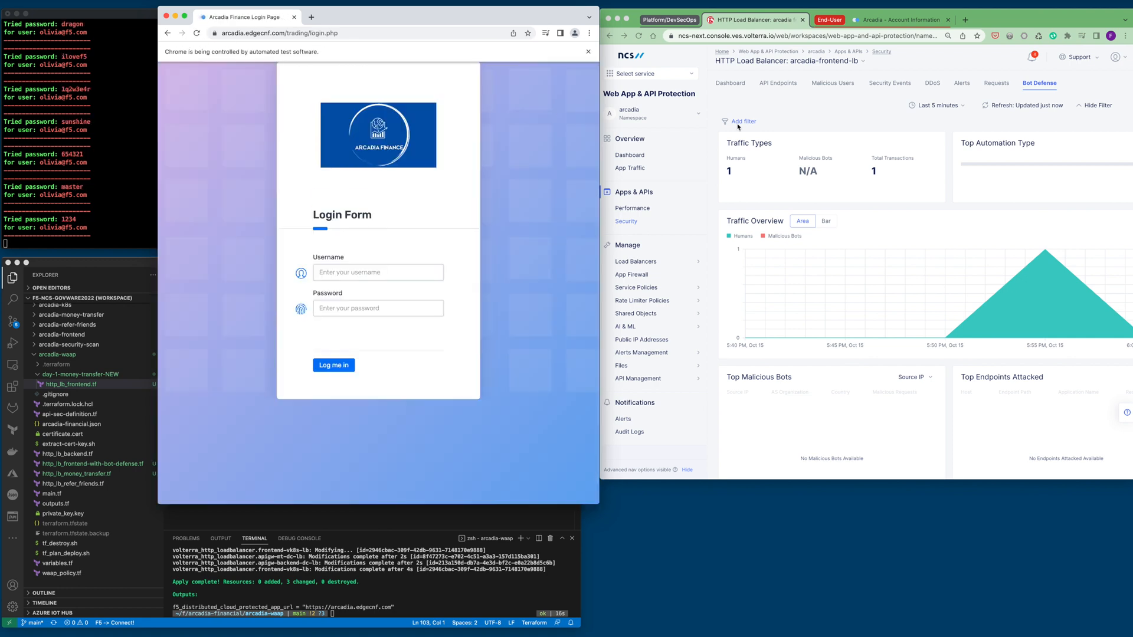
click(334, 364)
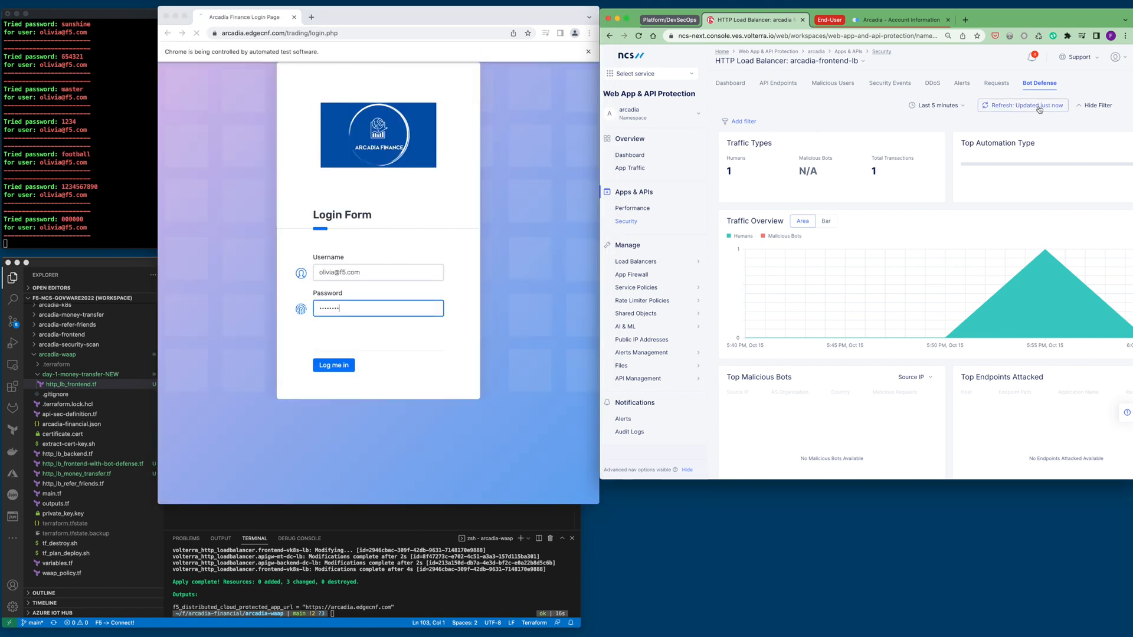
click(333, 365)
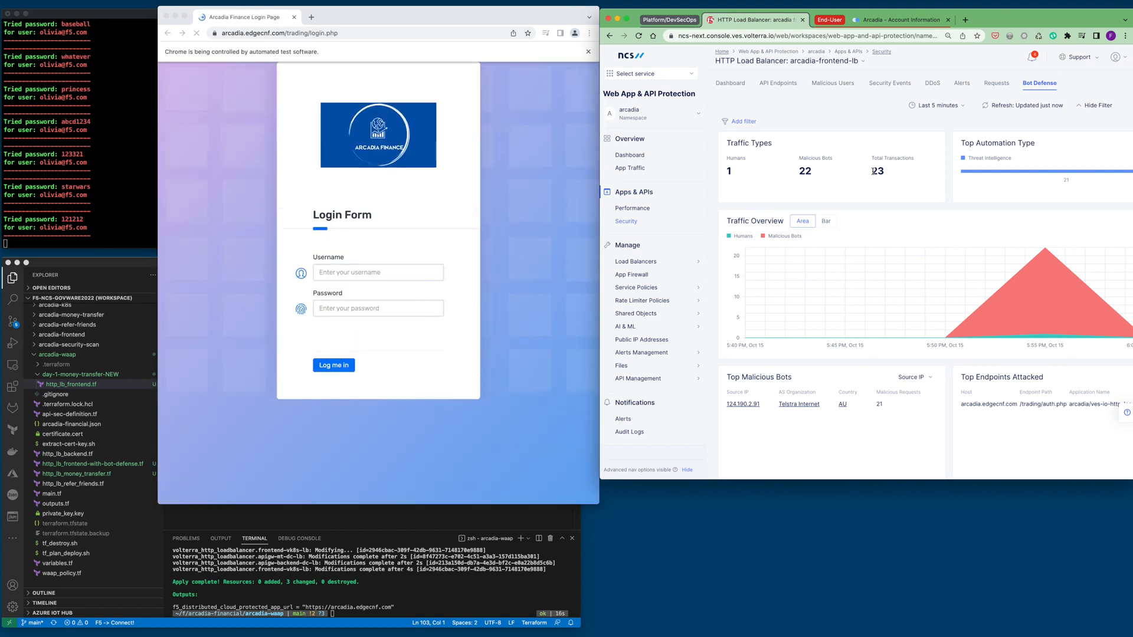
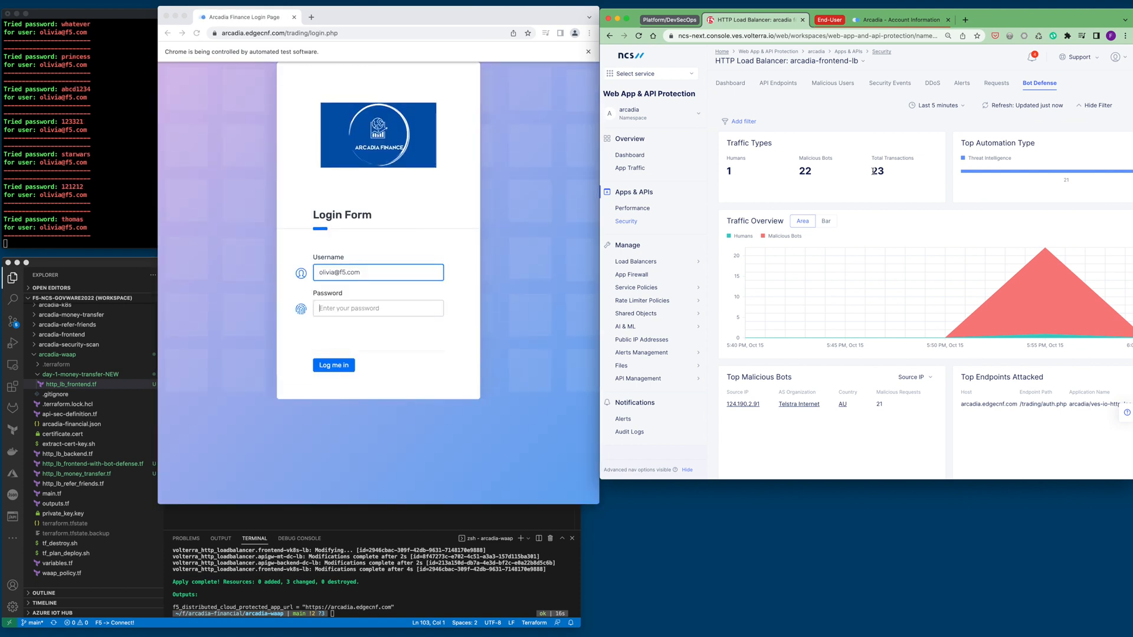
click(333, 365)
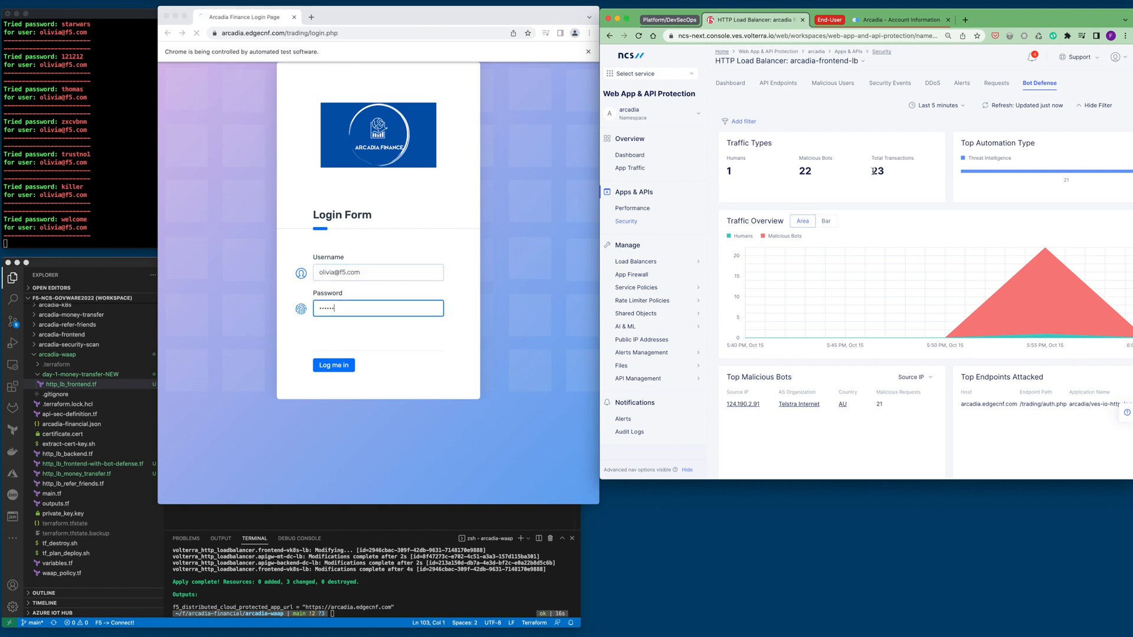
click(333, 364)
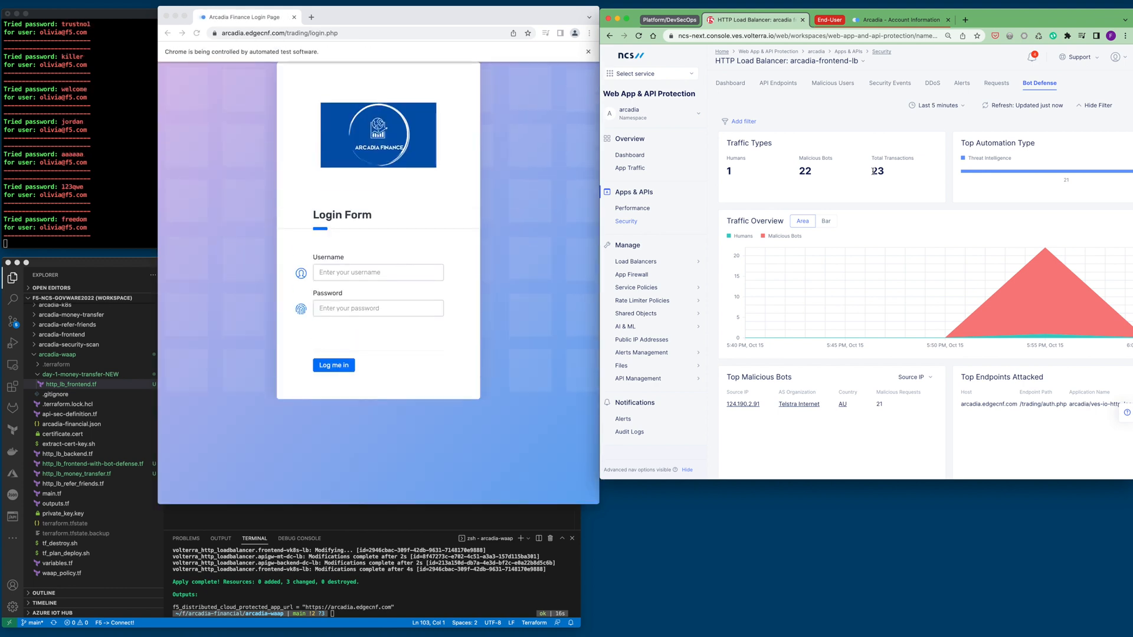
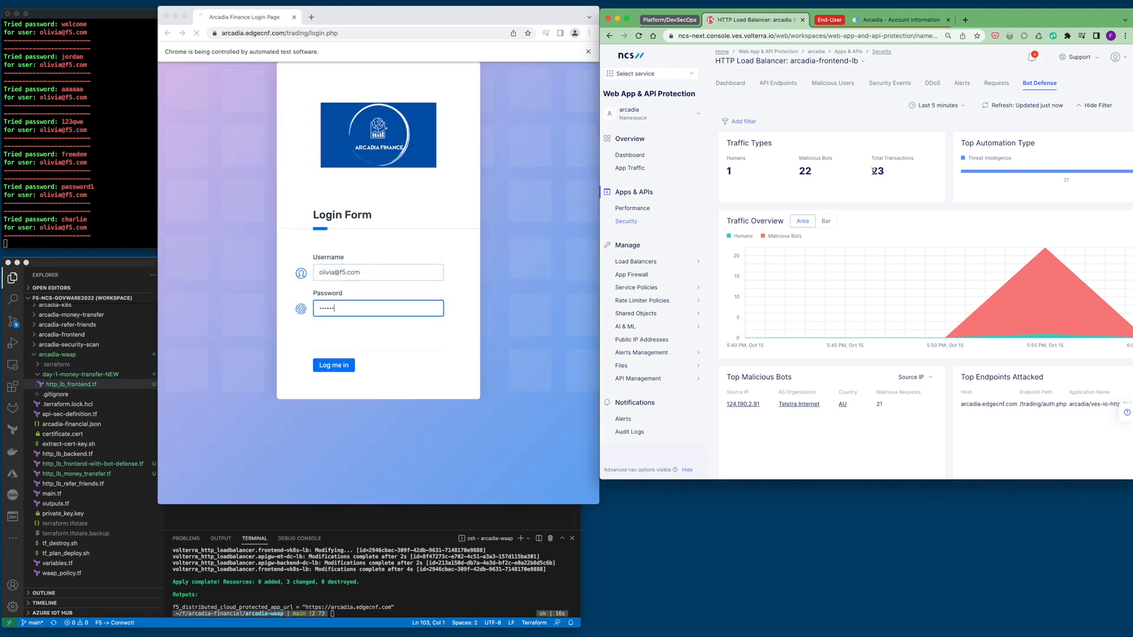
click(332, 365)
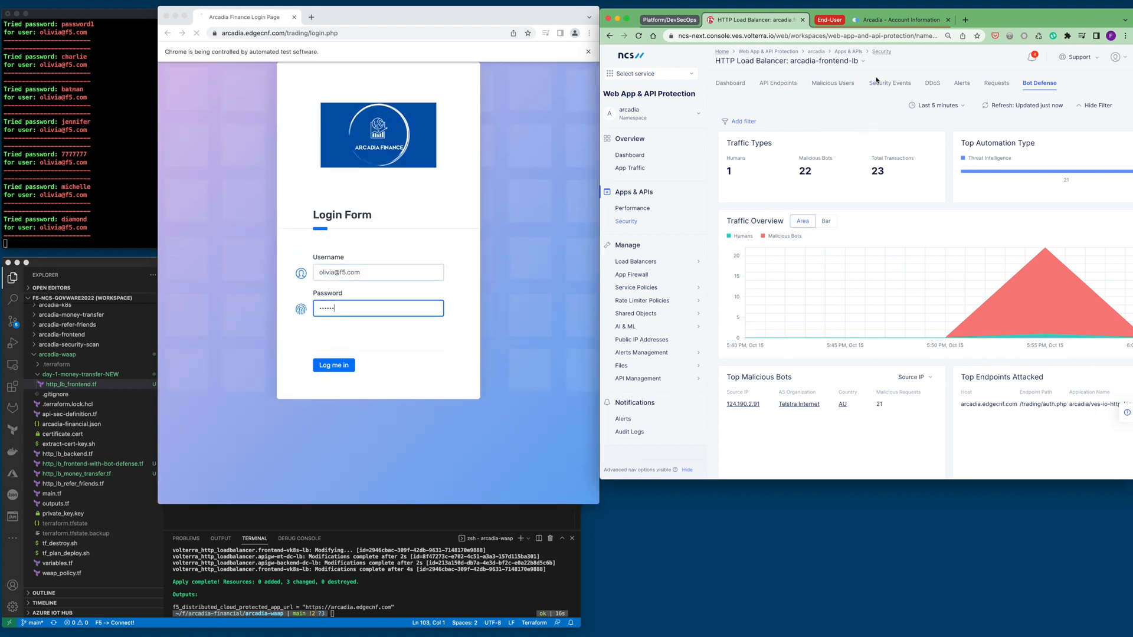
click(899, 21)
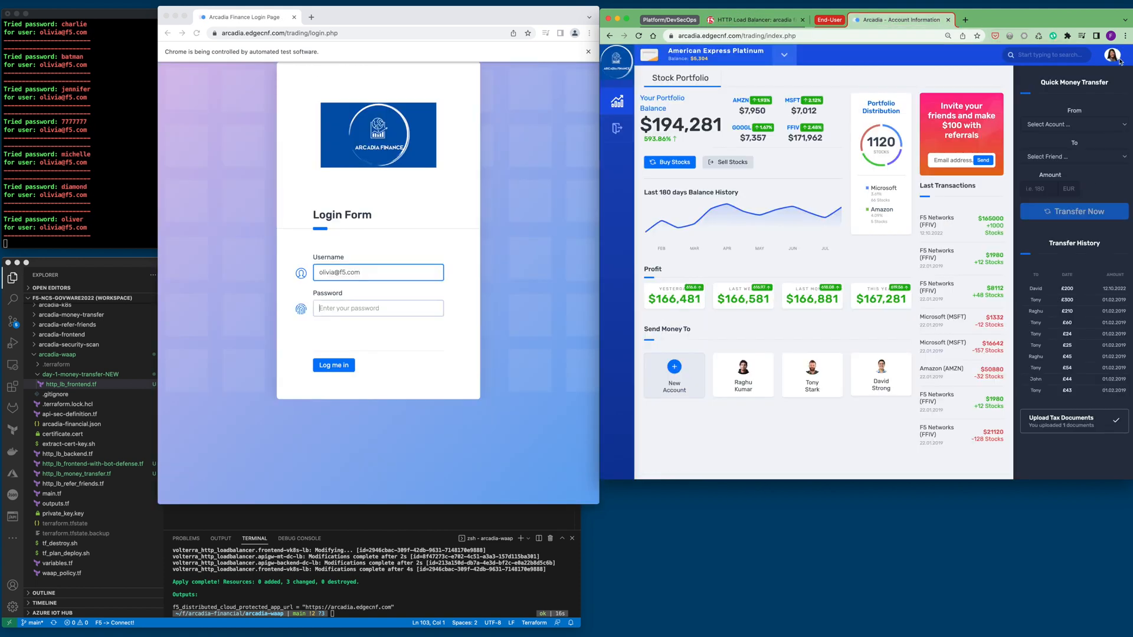
Step: Log the human user out via the profile menu and sign back in with the saved credentials
click(1115, 55)
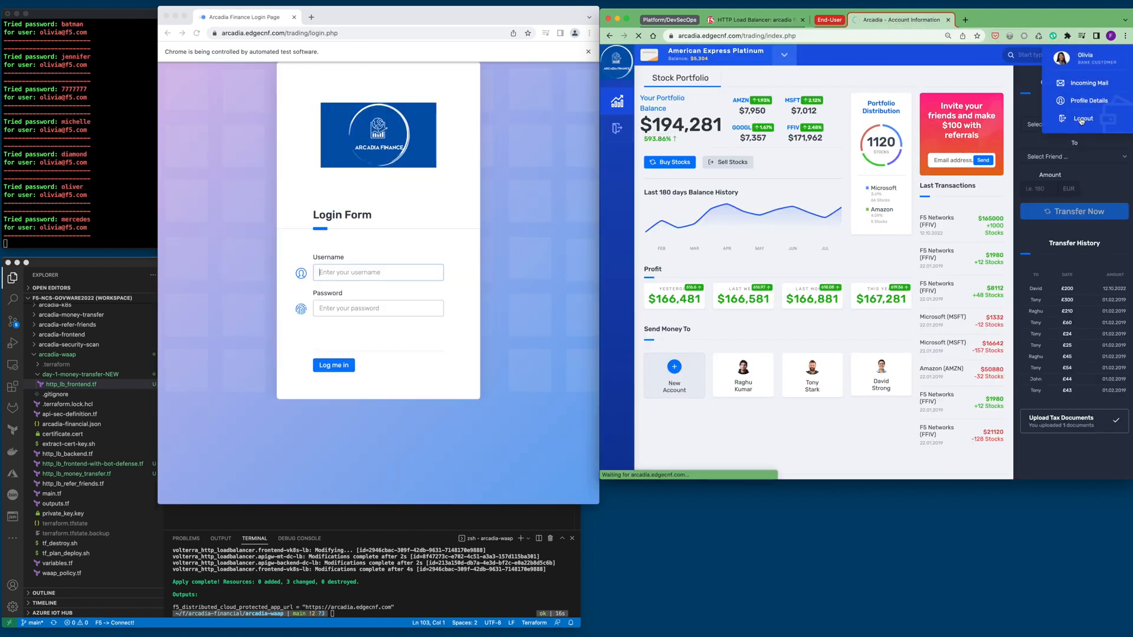
click(1084, 118)
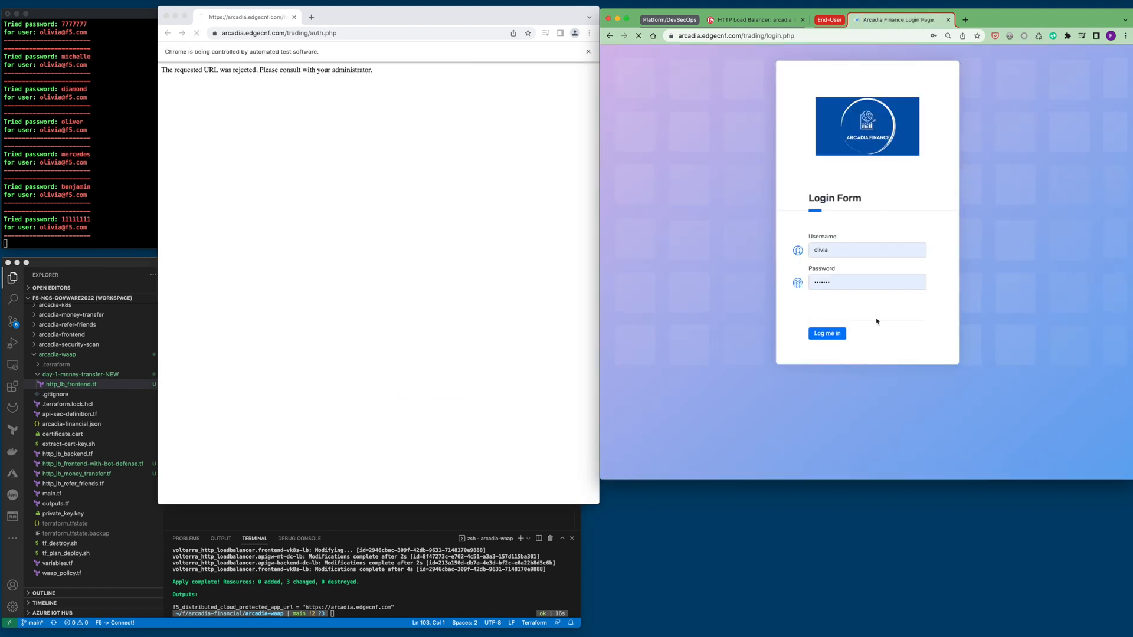
click(827, 333)
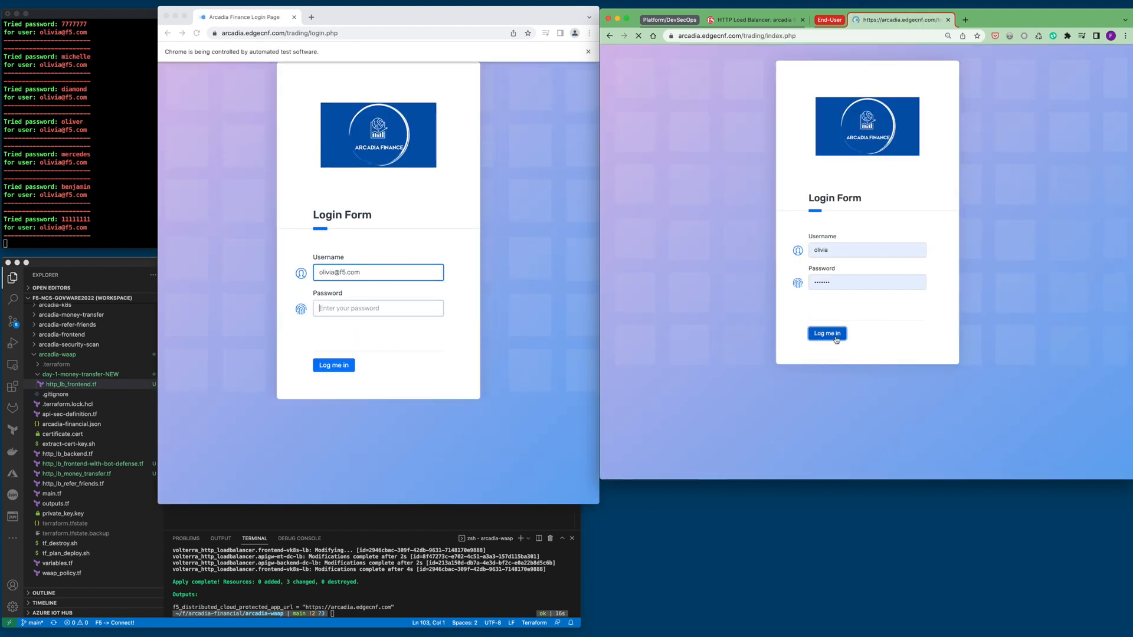
click(826, 333)
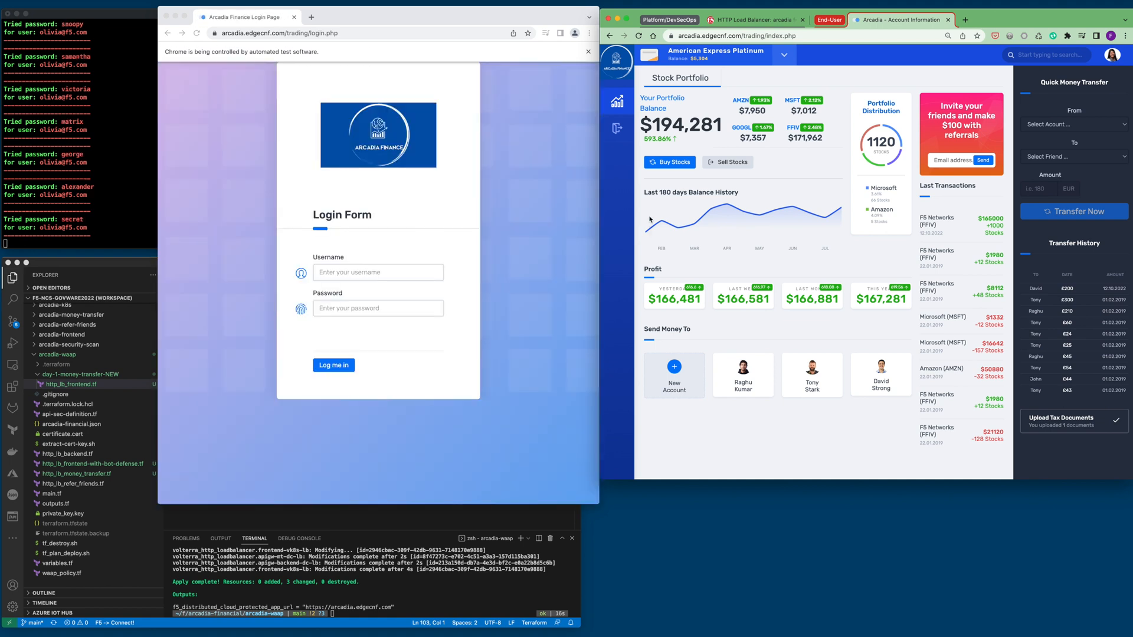
click(332, 365)
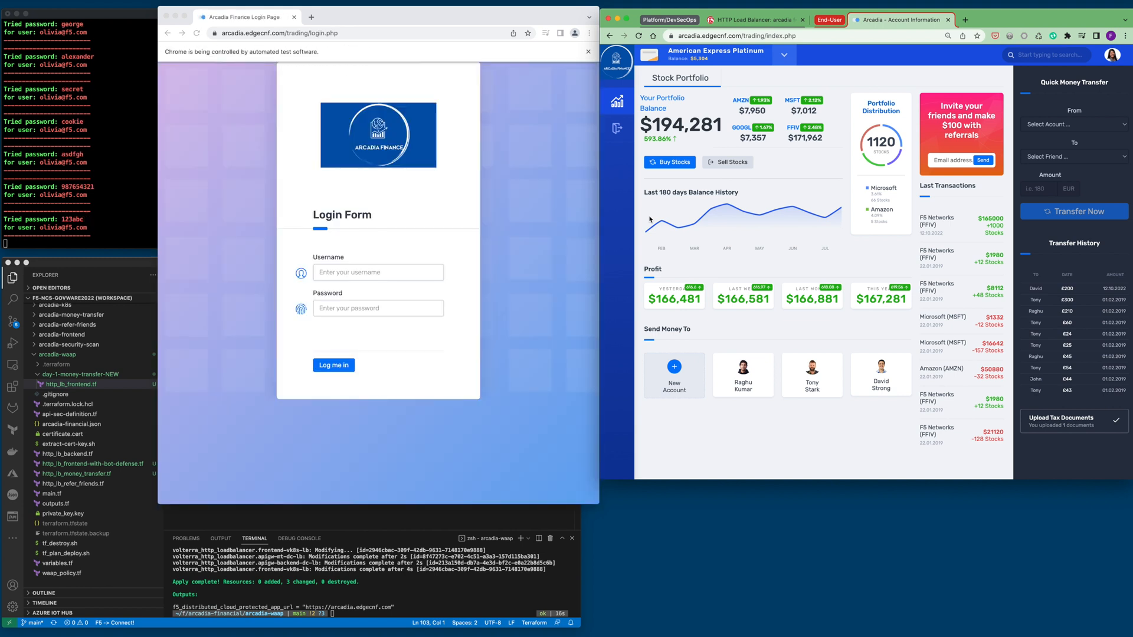
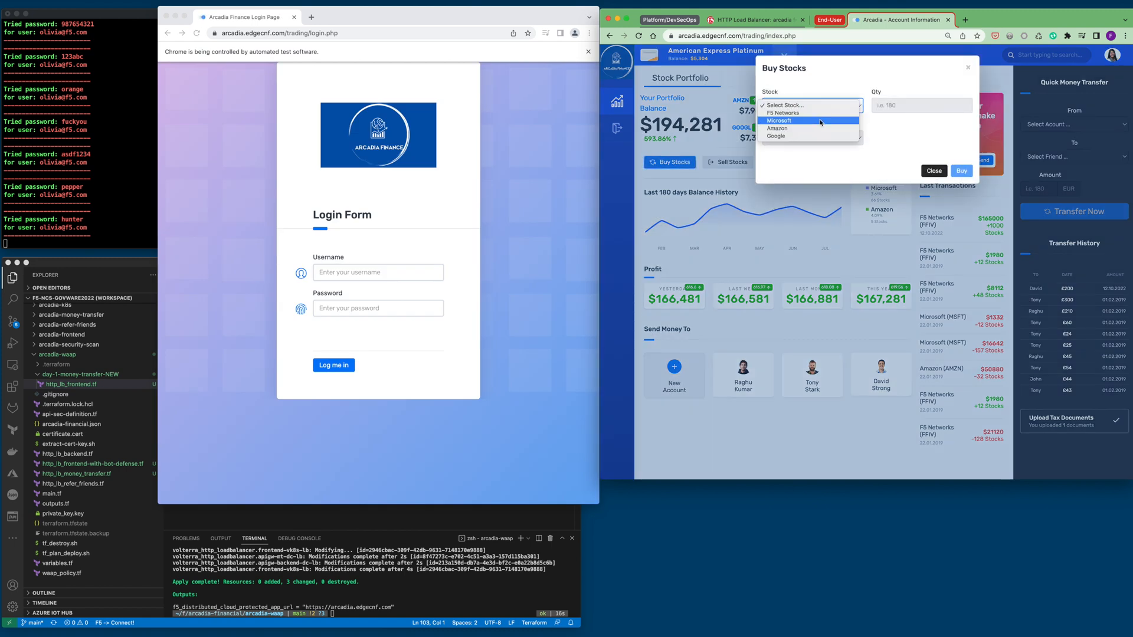
Step: Buy 700 F5 Networks shares and close the Transaction Completed dialog, balance now $309,781
click(784, 113)
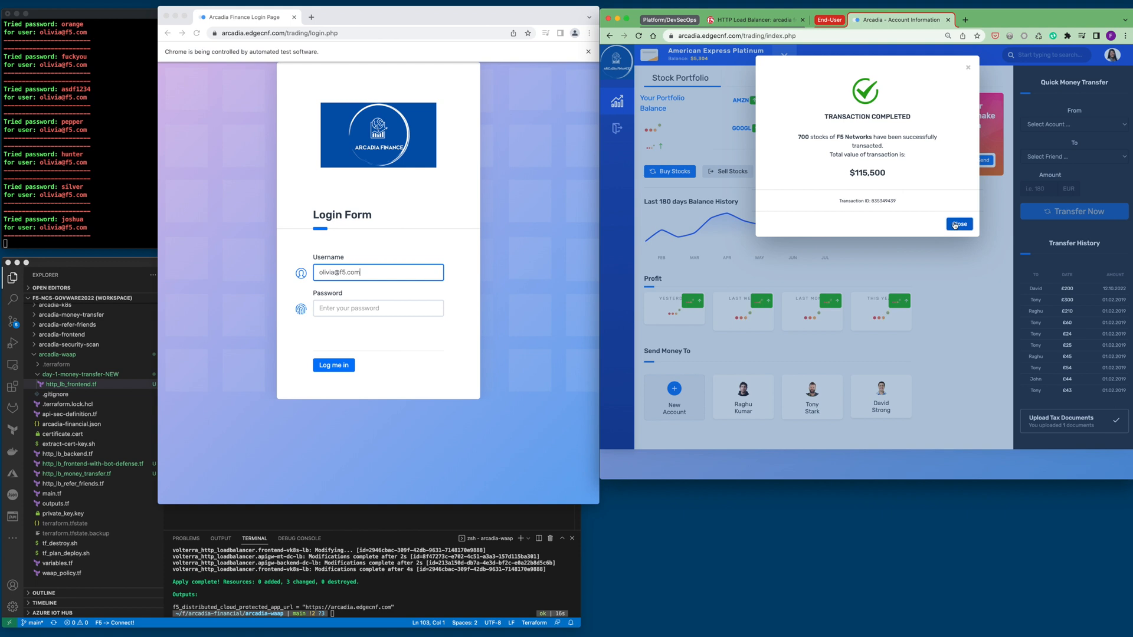
click(958, 224)
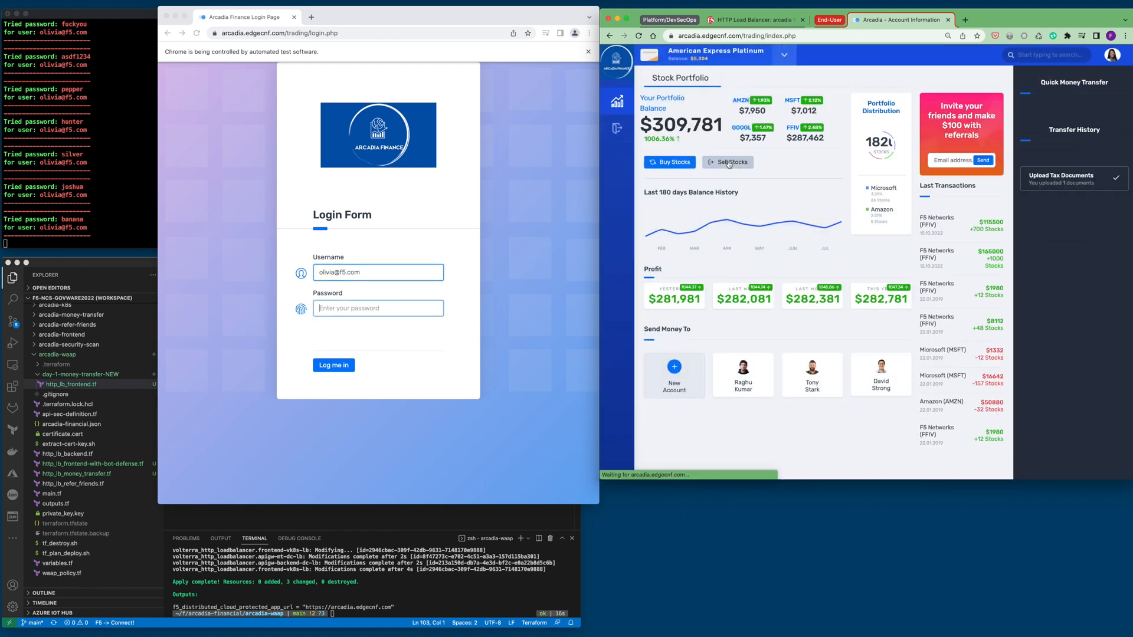